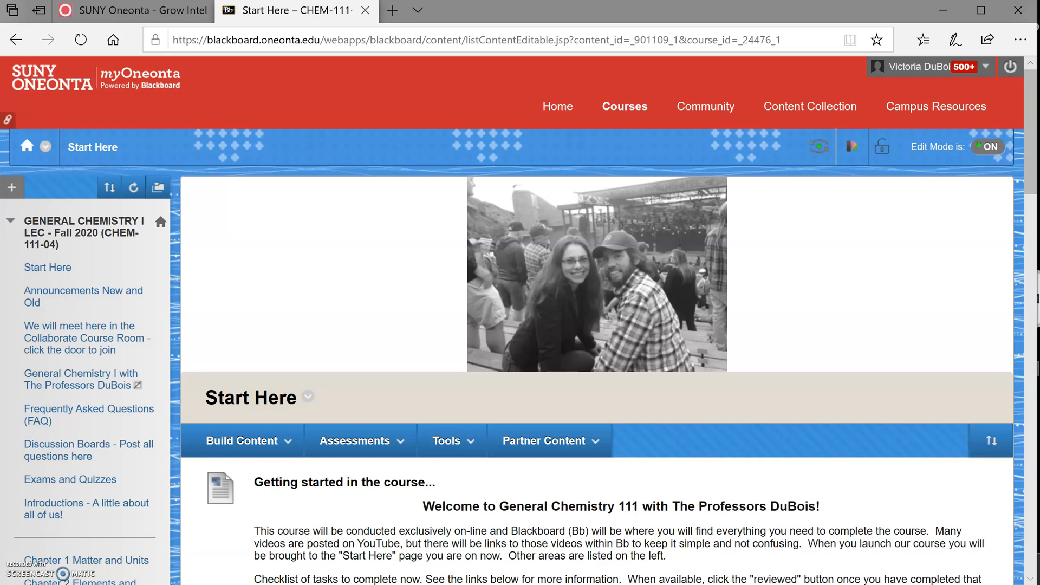
# Step: Browse the Discussion Board forums: FAQ, Lecture, Lab, MindTap, Useful Information and Introductions
pyautogui.click(241, 440)
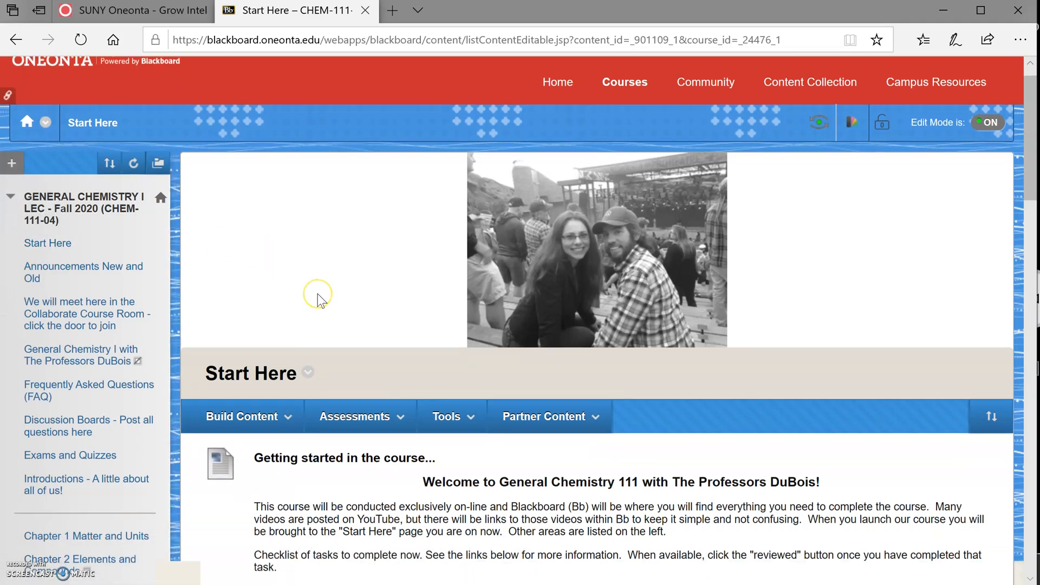
pyautogui.scroll(-3)
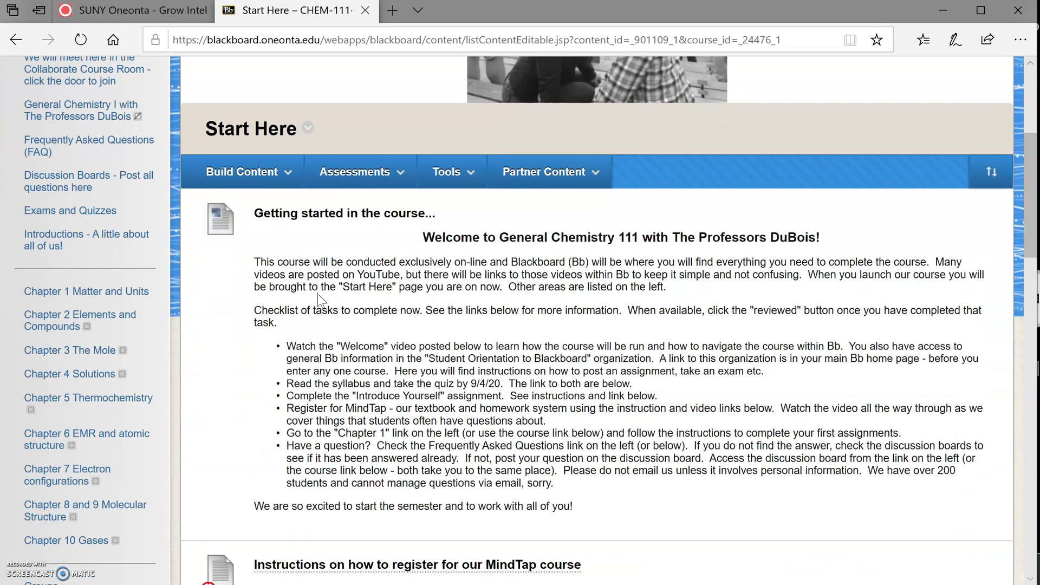
pyautogui.scroll(-3)
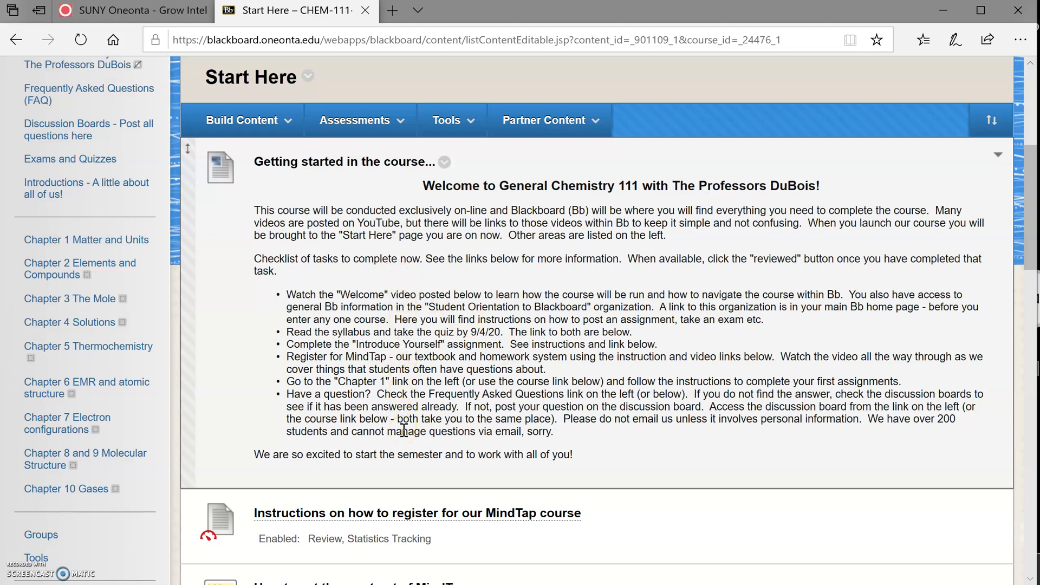
pyautogui.scroll(-3)
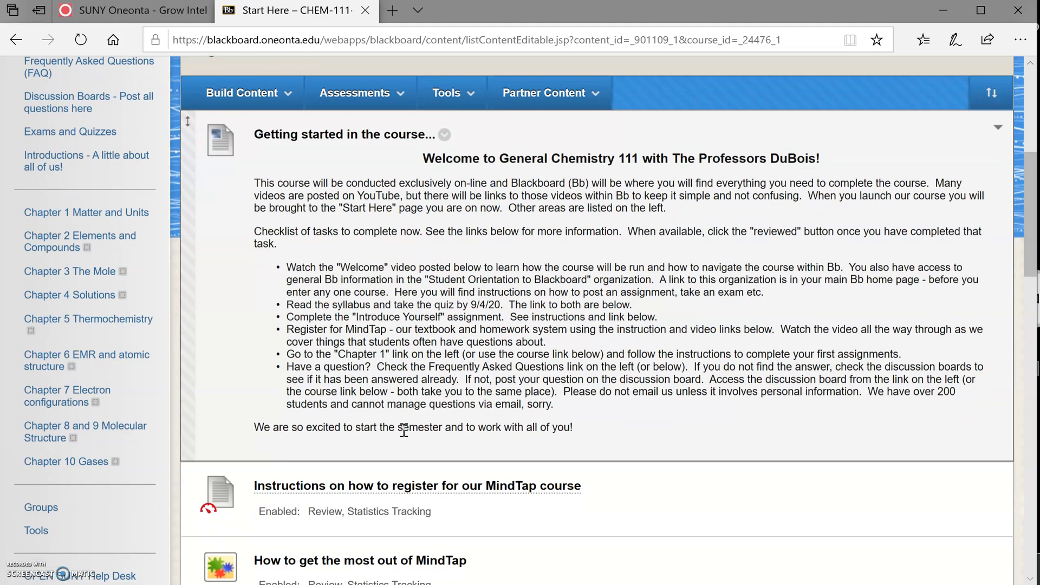
pyautogui.scroll(-3)
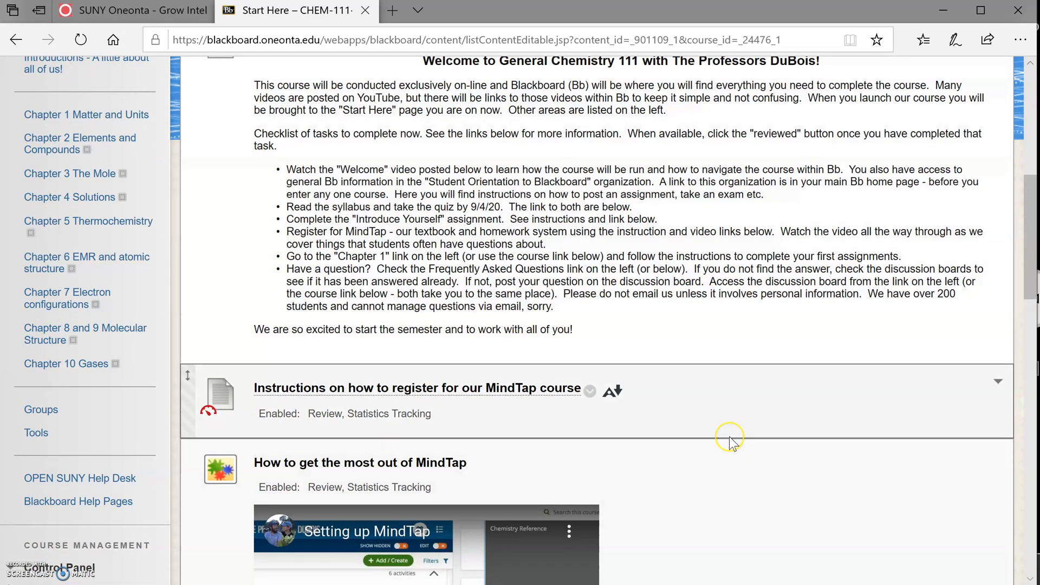
pyautogui.scroll(-3)
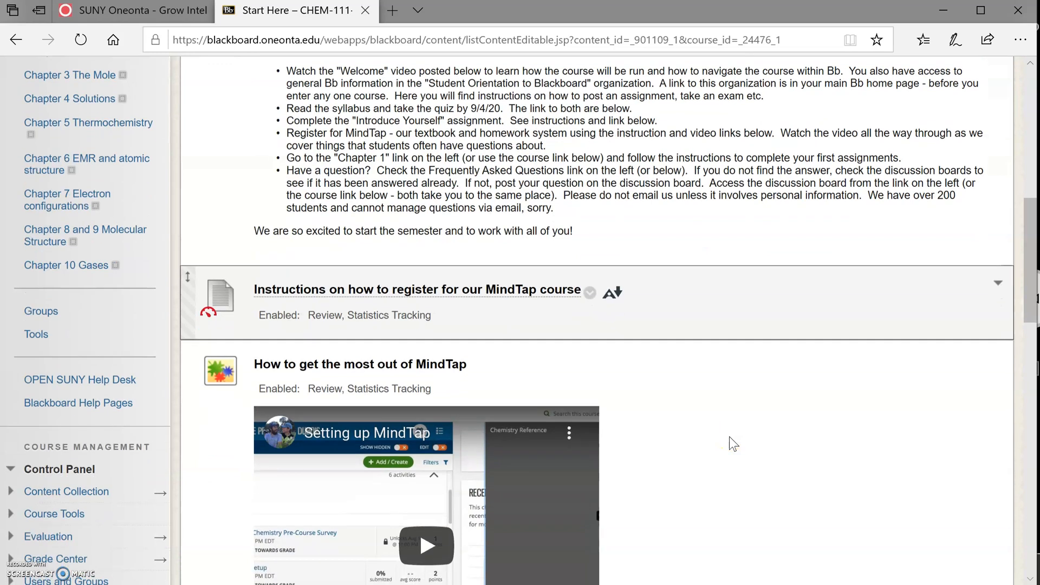
pyautogui.scroll(-3)
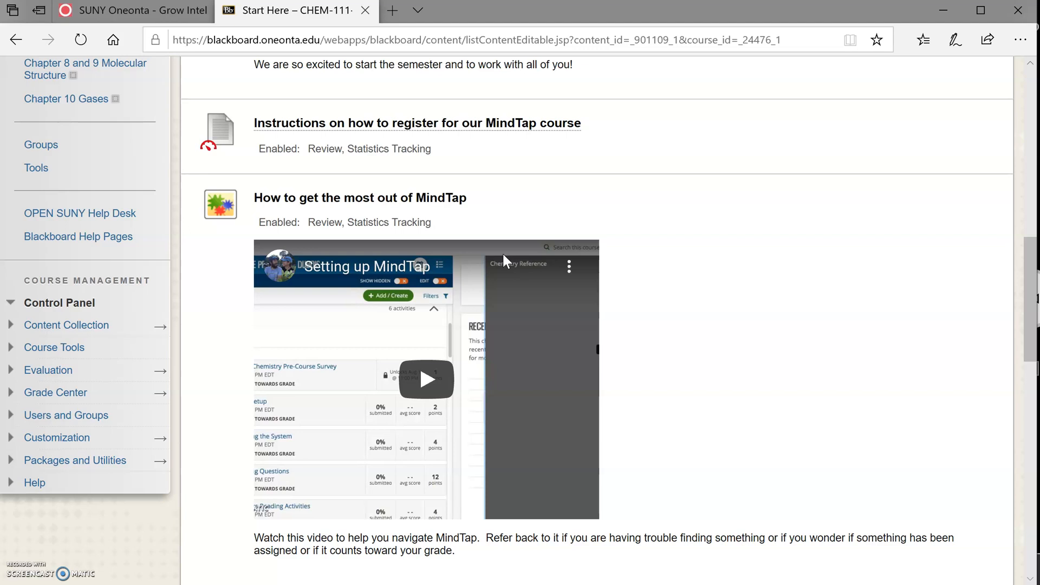
pyautogui.scroll(-3)
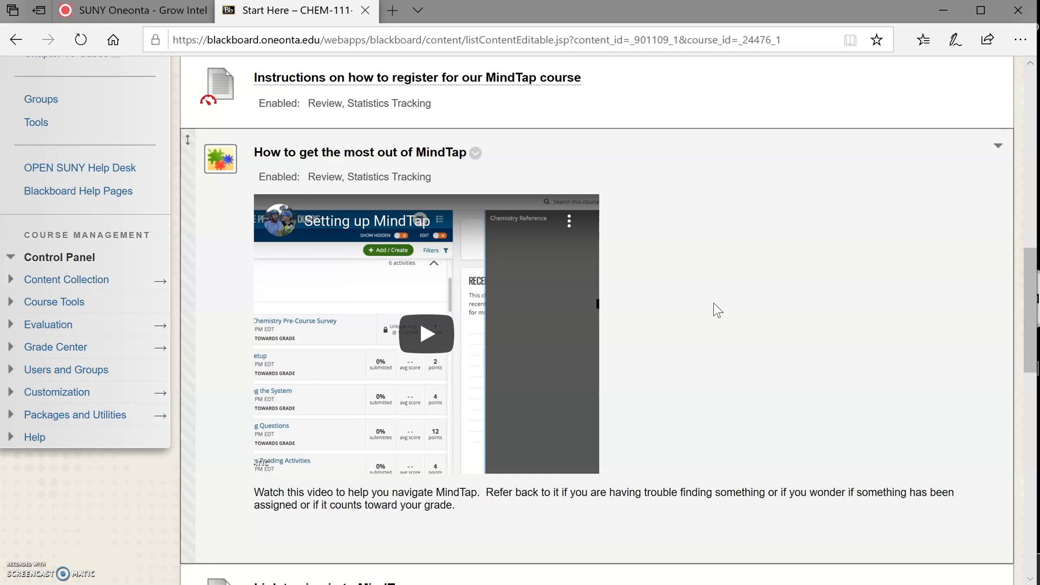
pyautogui.scroll(-3)
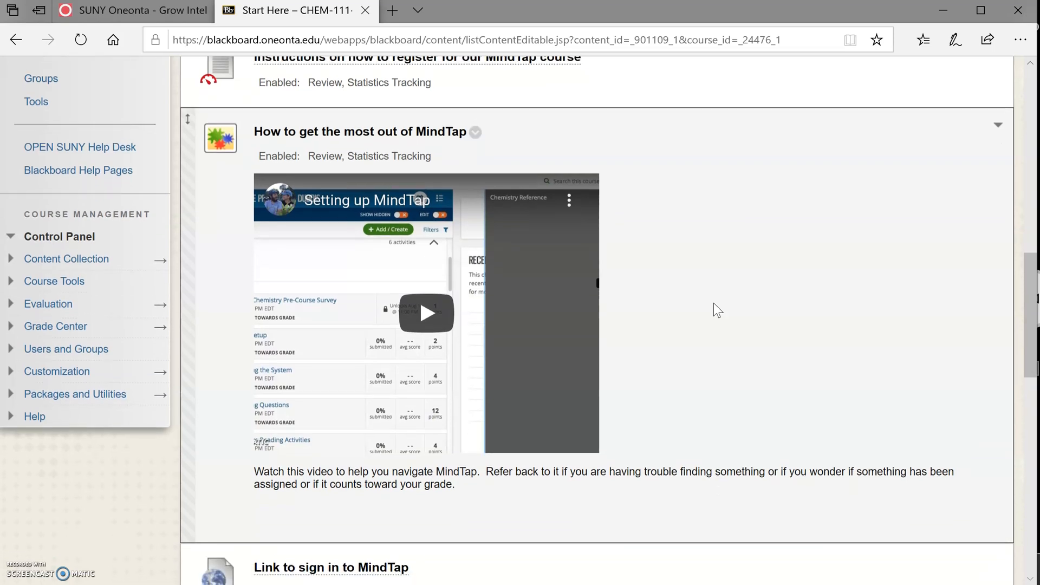
pyautogui.scroll(-3)
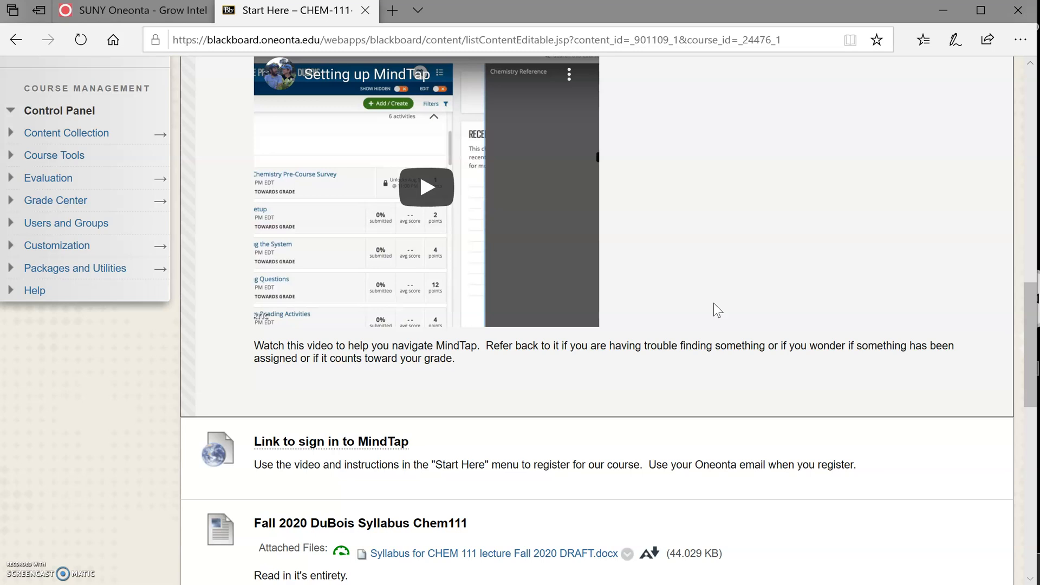
pyautogui.scroll(-3)
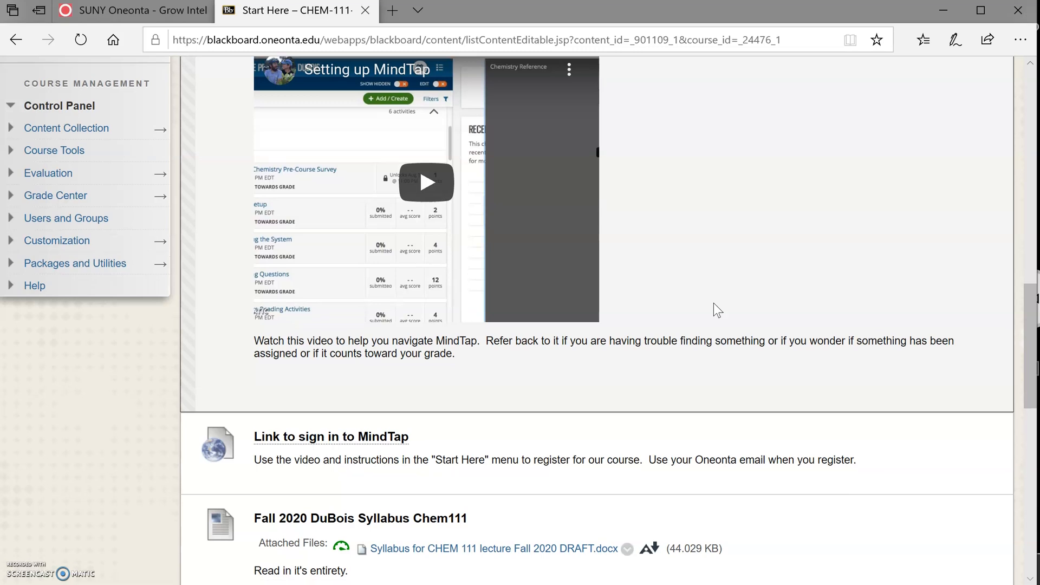
pyautogui.scroll(-3)
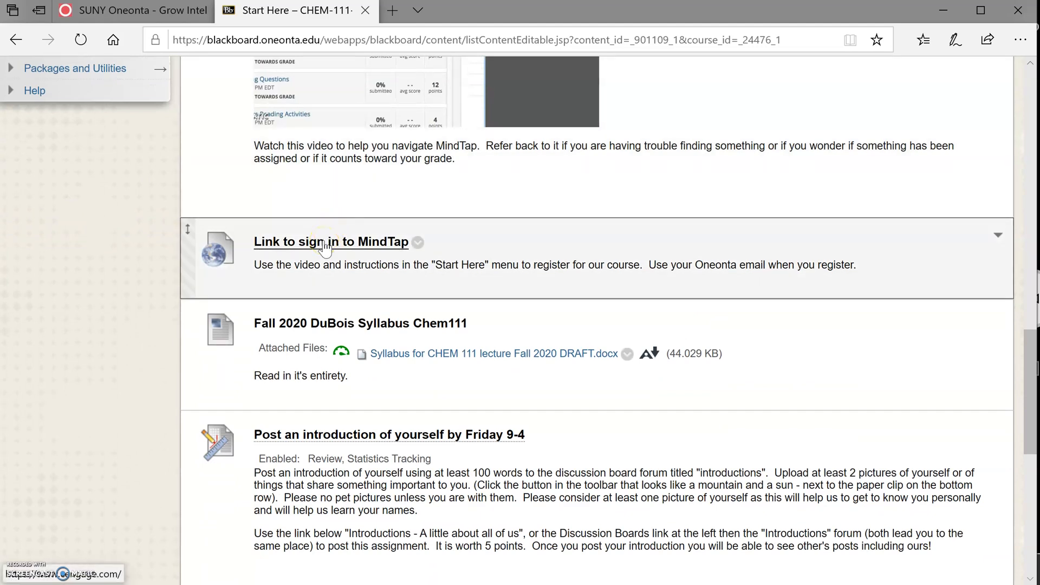
pyautogui.scroll(-3)
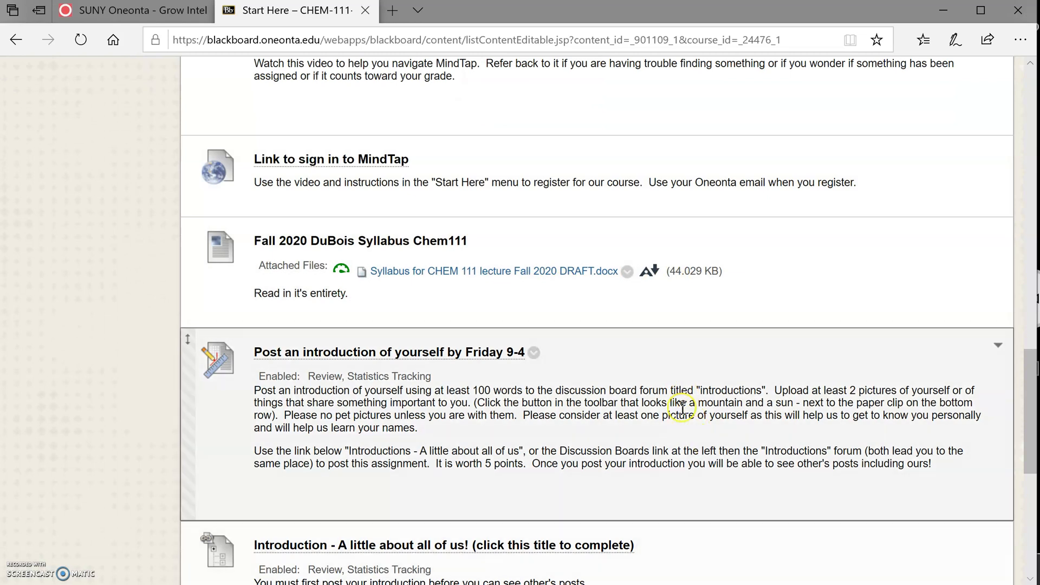
pyautogui.scroll(-3)
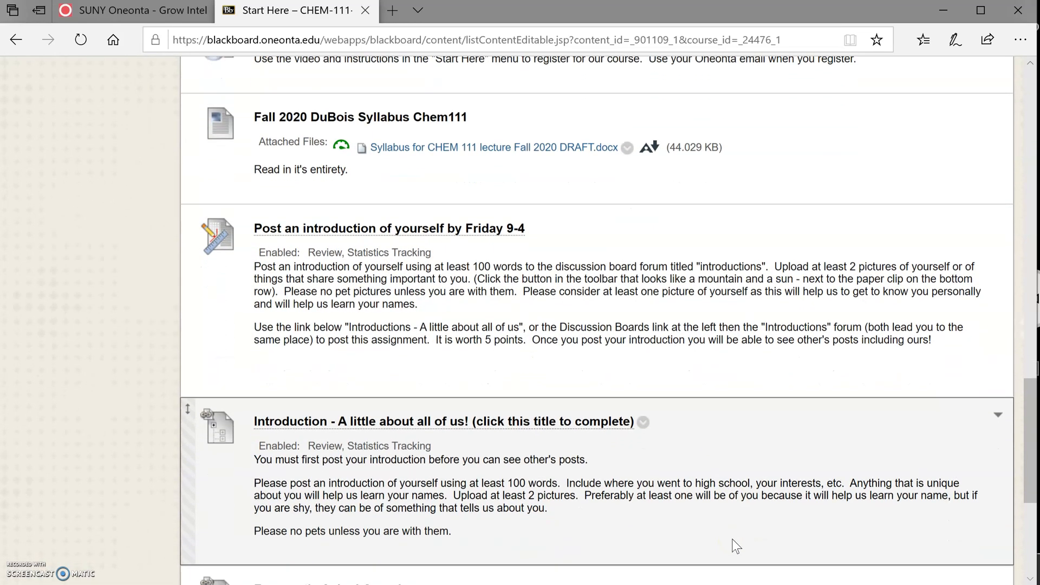
pyautogui.scroll(-3)
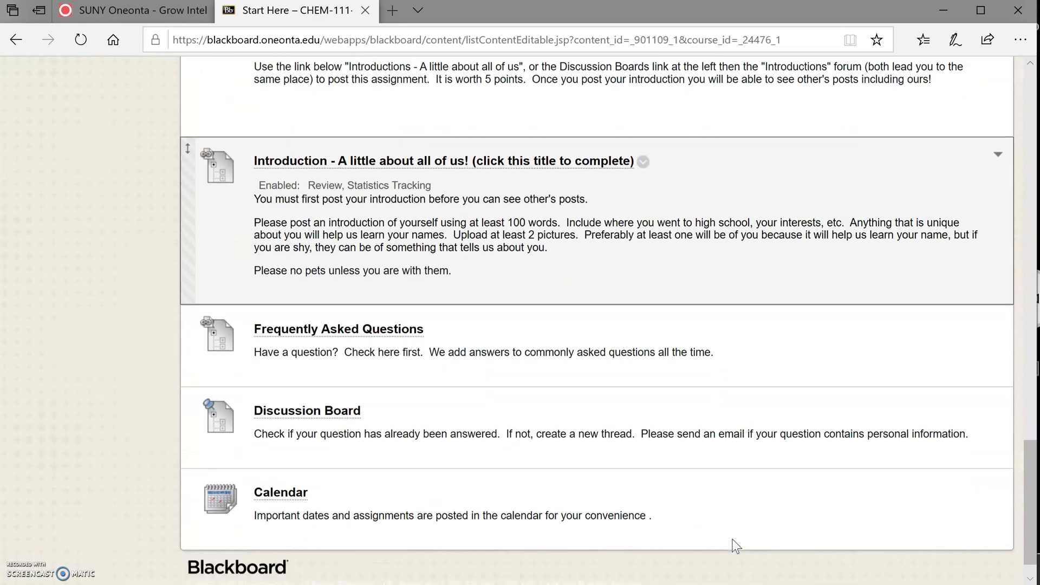
pyautogui.scroll(-3)
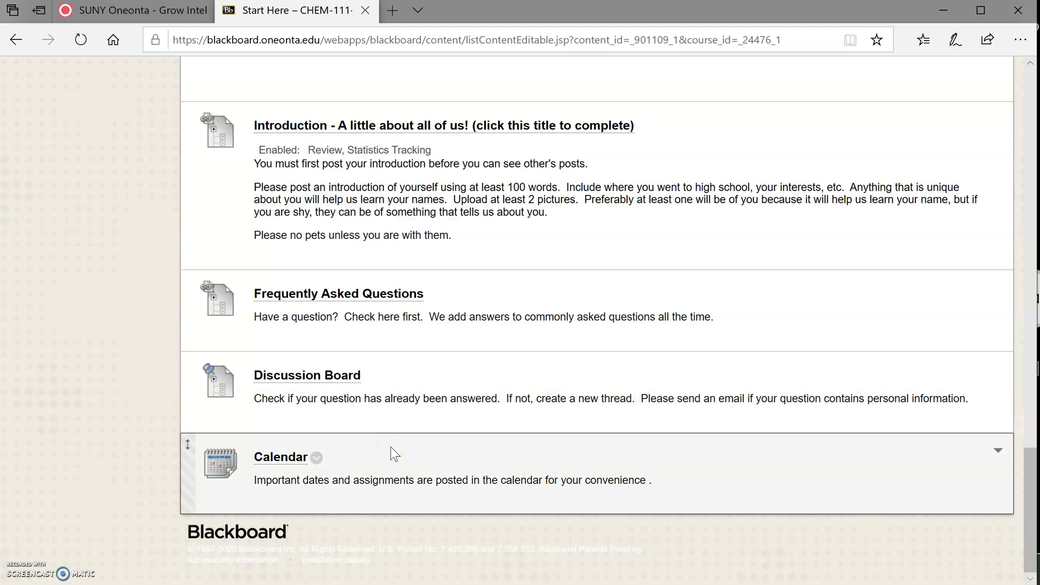
pyautogui.moveTo(344, 298)
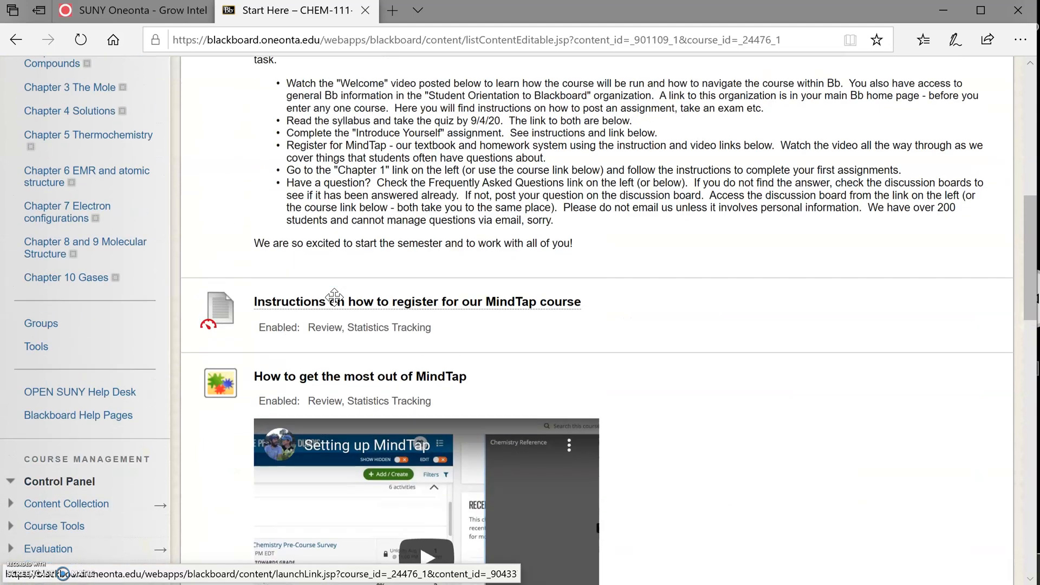
pyautogui.scroll(3)
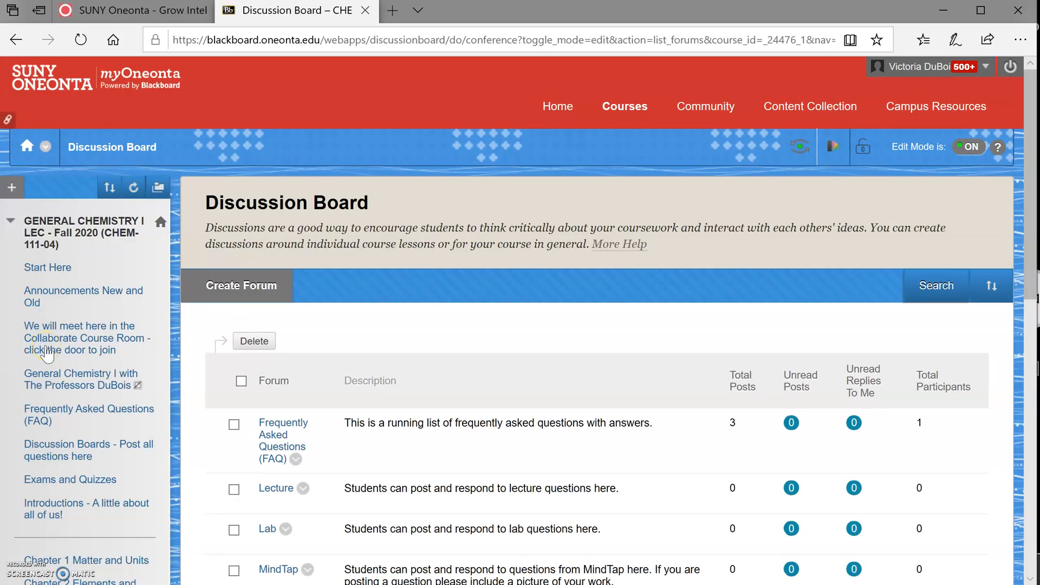
pyautogui.scroll(-3)
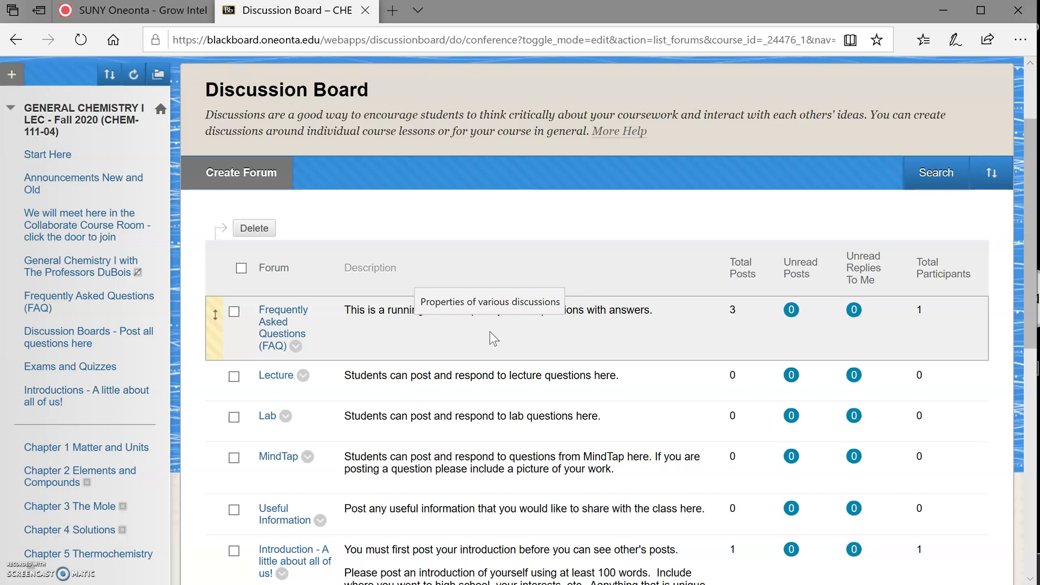
pyautogui.moveTo(497, 390)
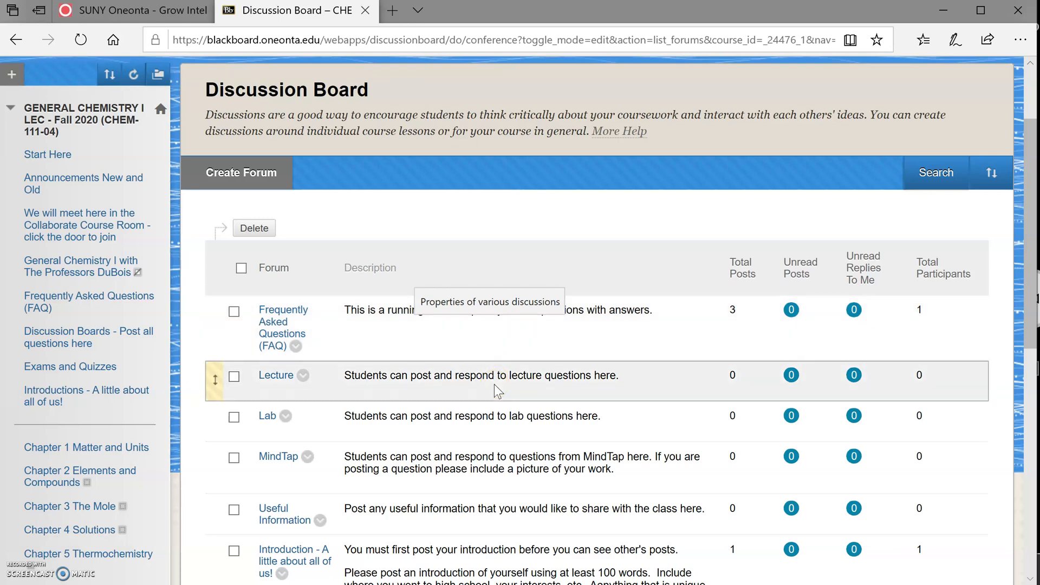
pyautogui.moveTo(484, 458)
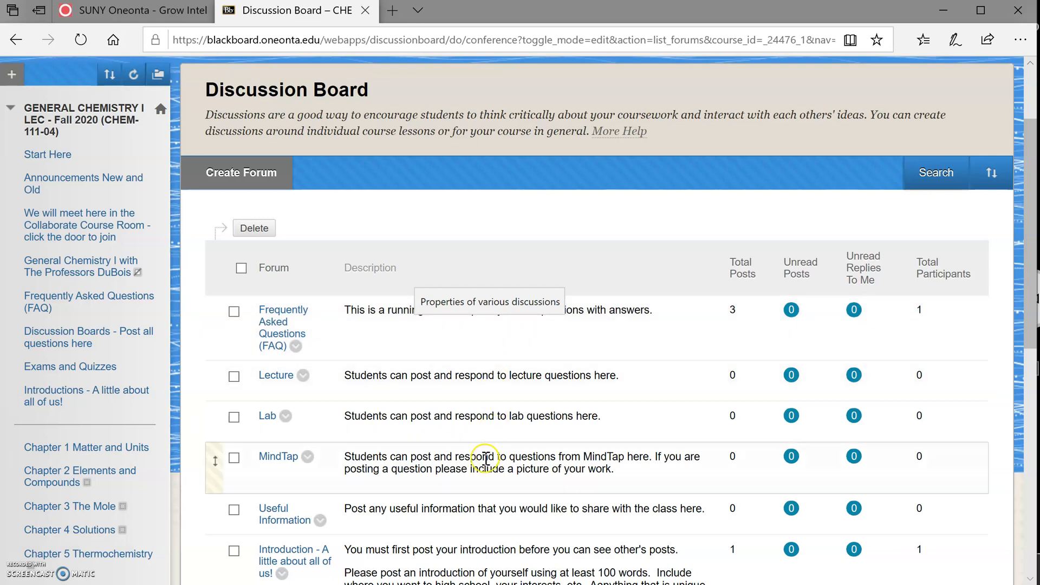
pyautogui.scroll(-3)
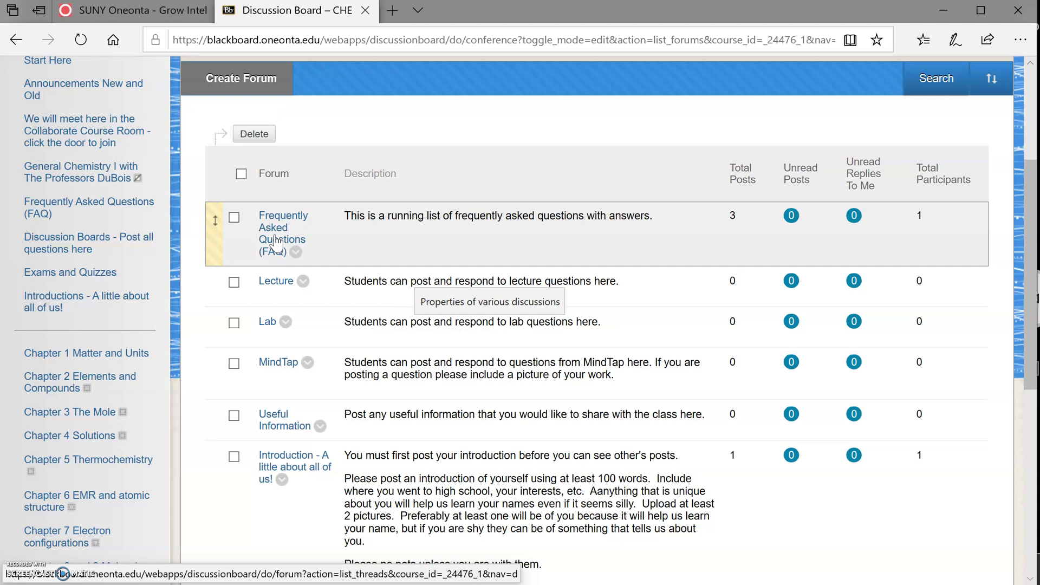
pyautogui.moveTo(282, 287)
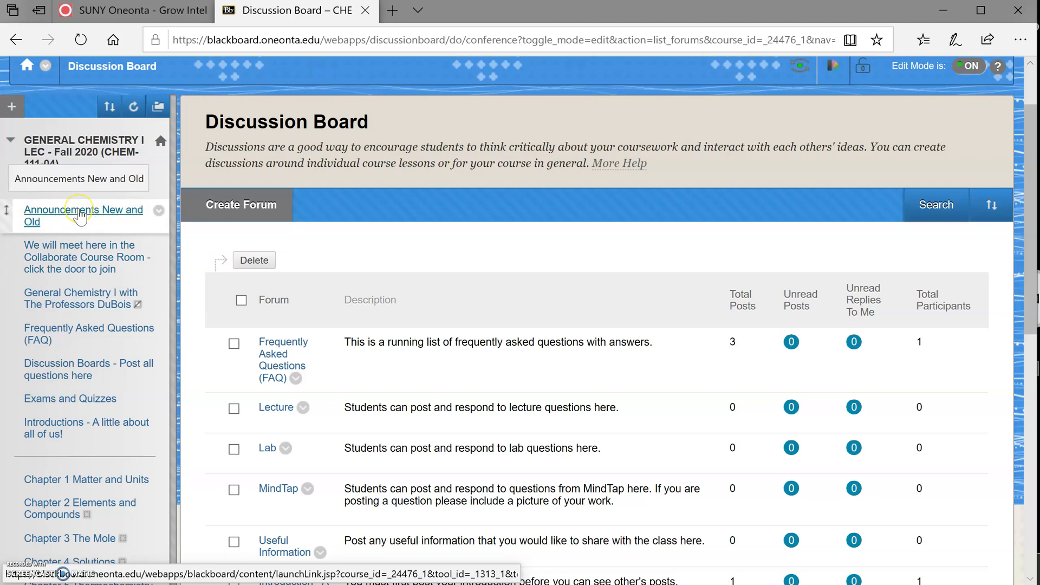
# Step: Open 'Announcements New and Old' to read the Professors DuBois welcome announcement
pyautogui.click(83, 216)
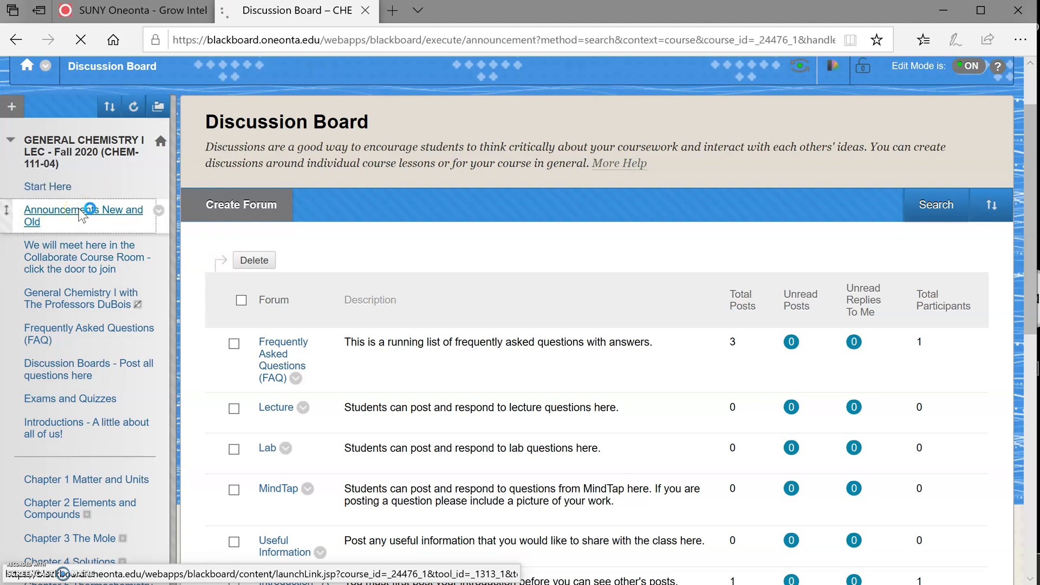
pyautogui.click(83, 215)
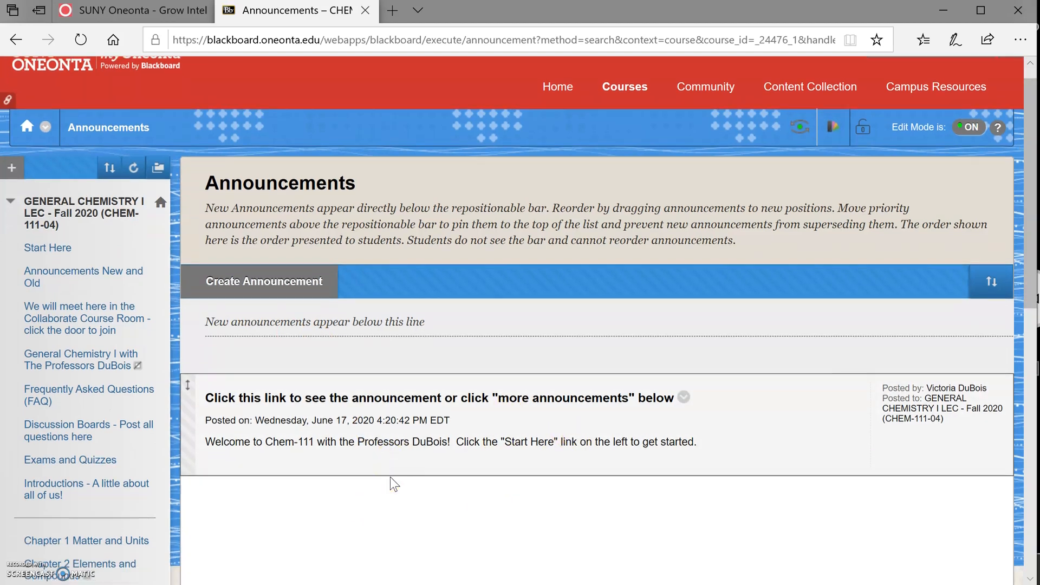
pyautogui.scroll(-3)
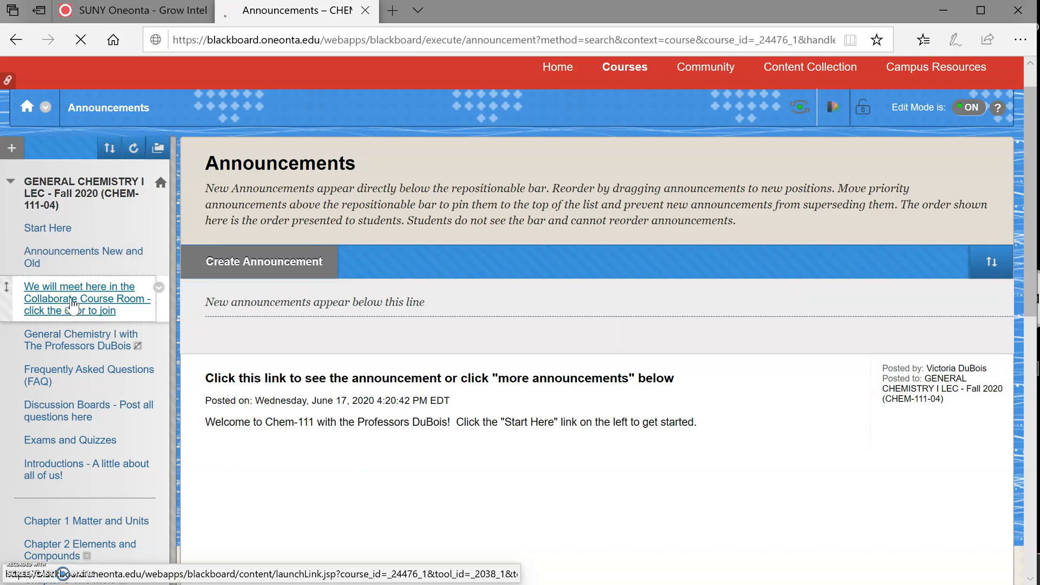
# Step: Select the CHEM-111 Collaborate Course Room and join it, reaching the unsupported-browser warning
pyautogui.click(86, 298)
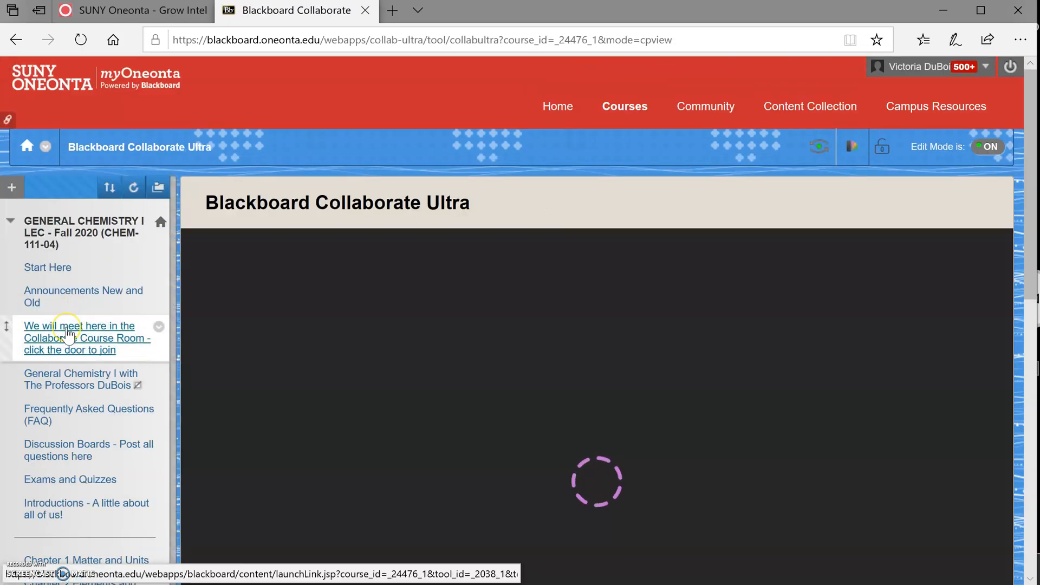
pyautogui.click(85, 338)
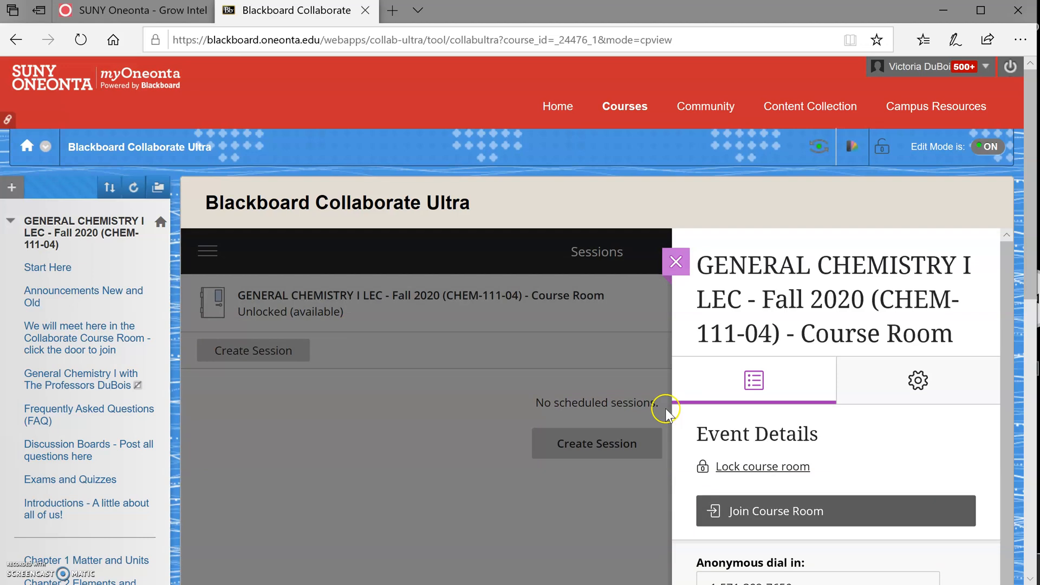
pyautogui.moveTo(779, 518)
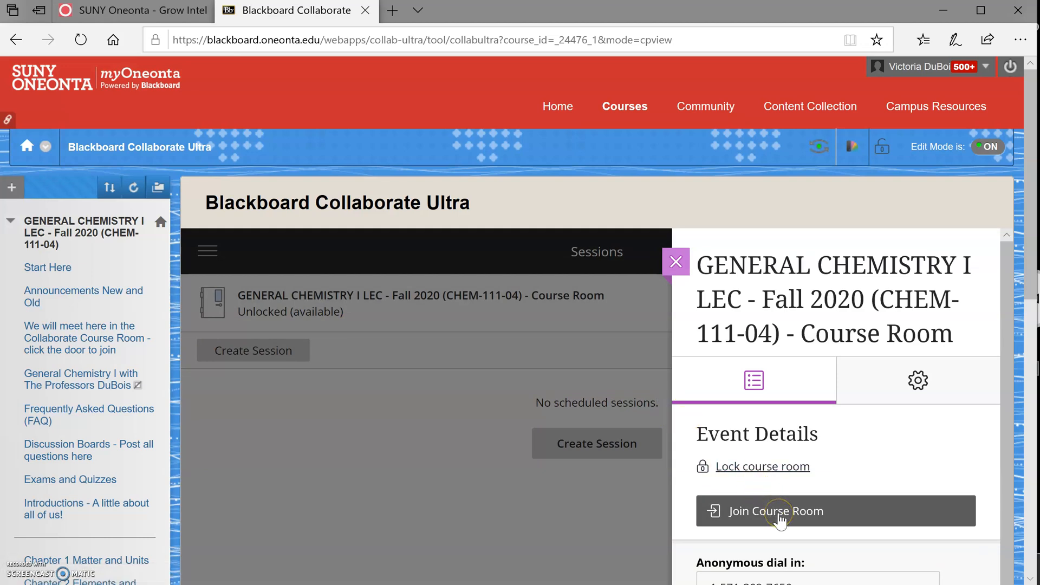
pyautogui.click(775, 511)
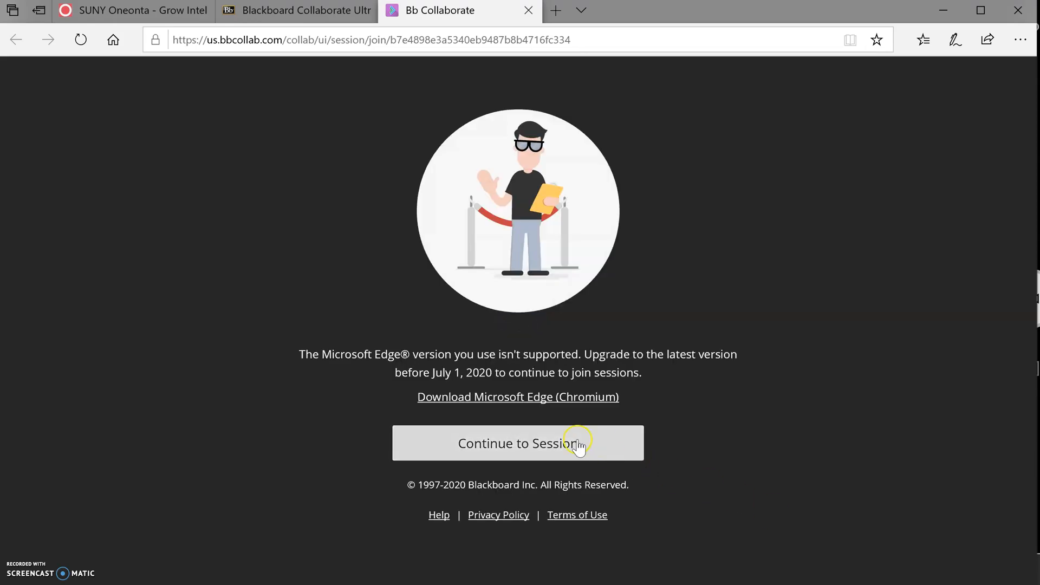
# Step: Continue into the session, allow microphone and webcam, and confirm audio is working
pyautogui.click(518, 443)
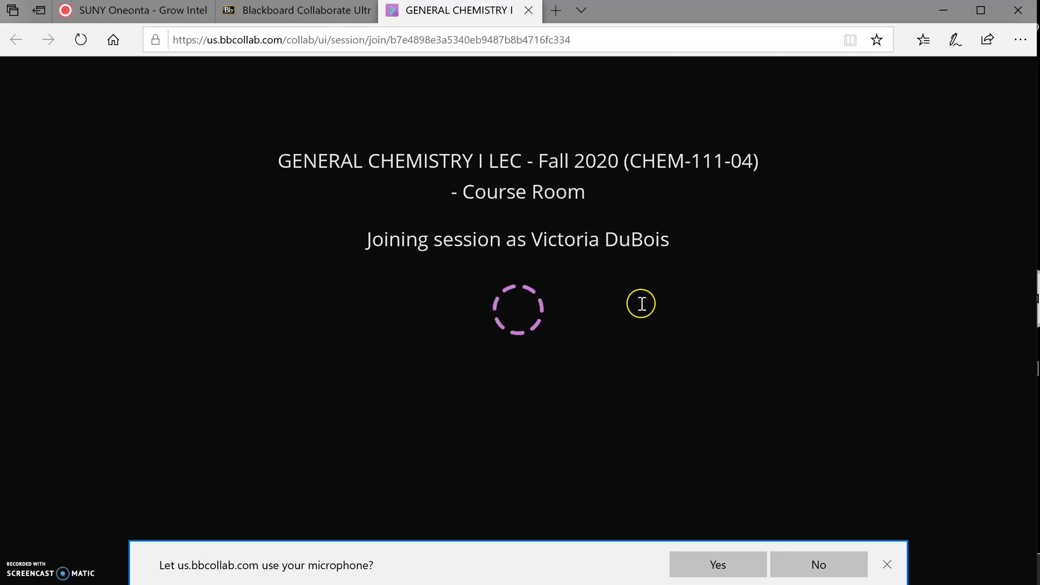
pyautogui.click(718, 565)
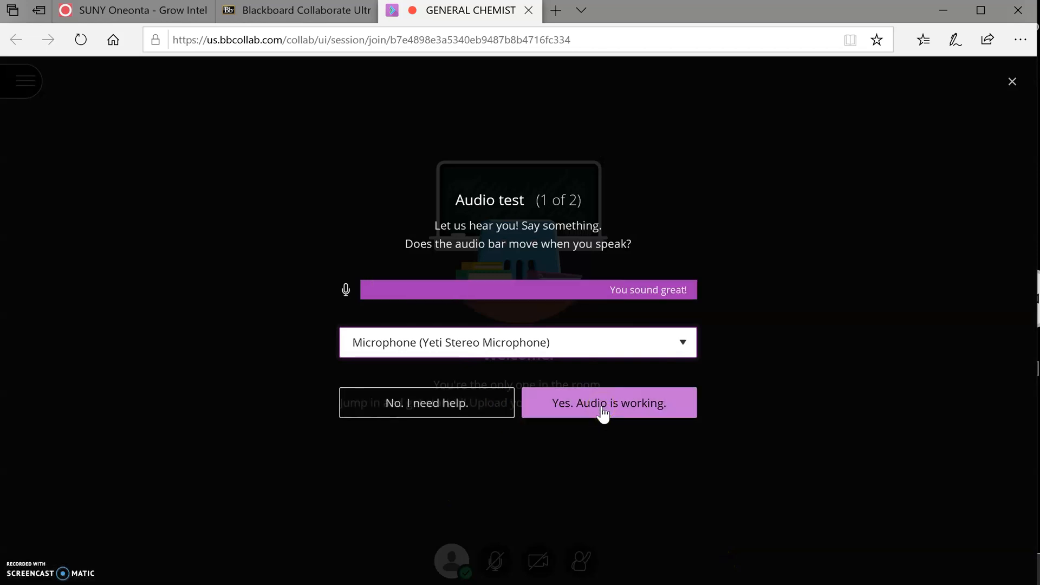
pyautogui.click(608, 403)
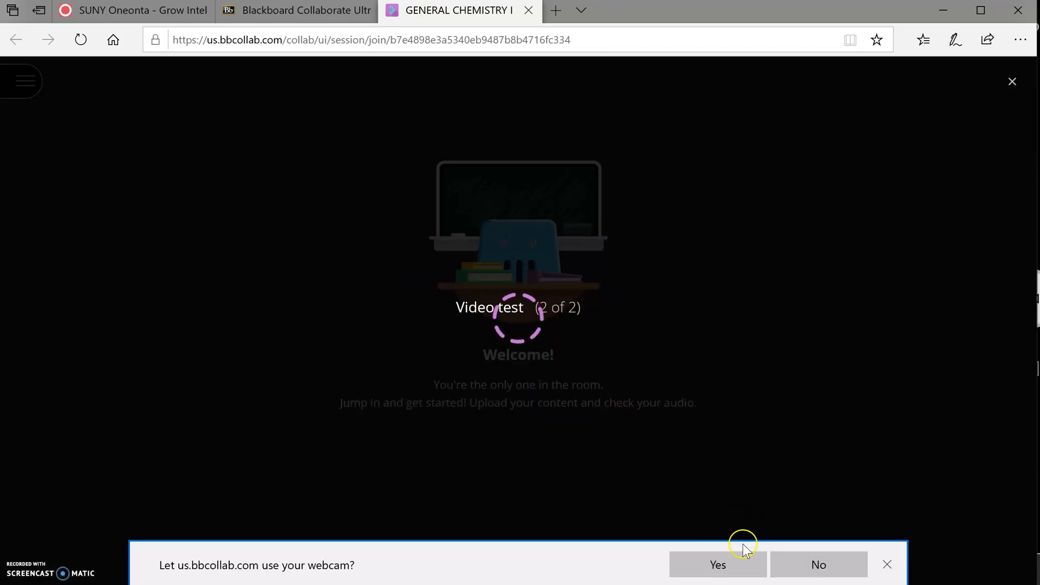
pyautogui.click(718, 564)
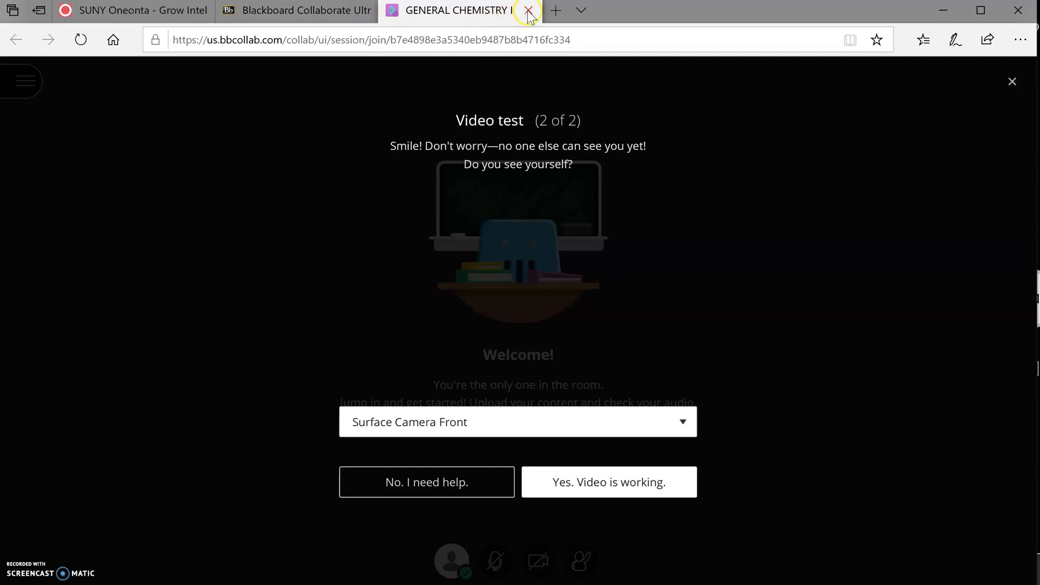
# Step: Close the GENERAL CHEMISTRY session browser tab
pyautogui.click(529, 10)
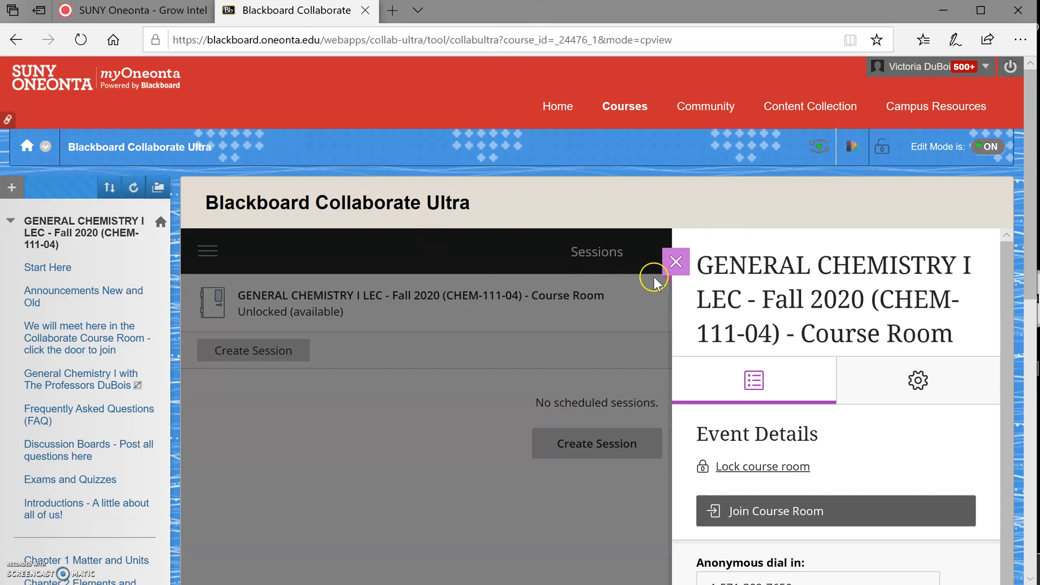
# Step: Close the Course Room side panel and scroll the course menu down to the chapter links
pyautogui.click(676, 262)
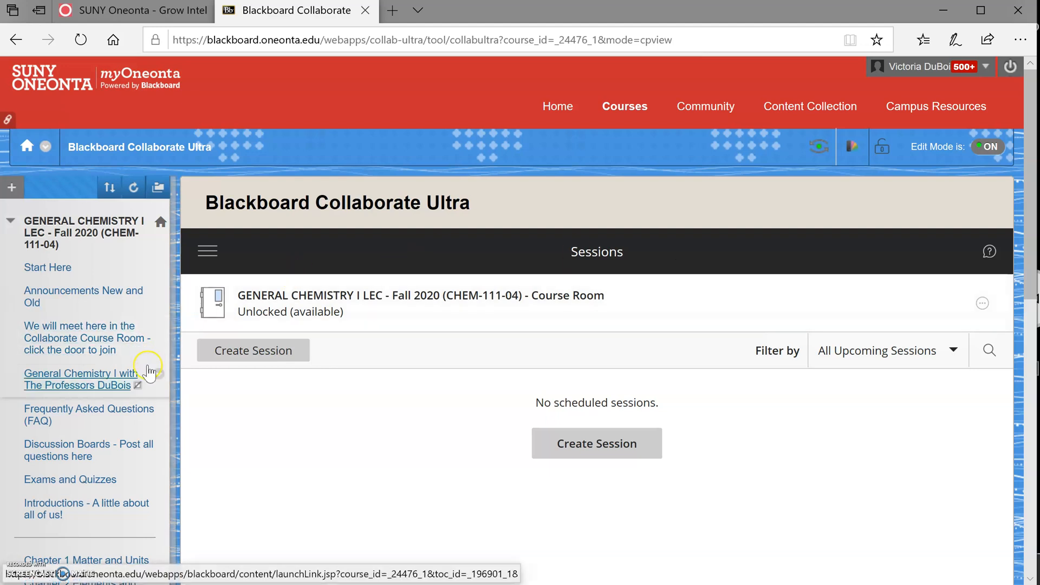
pyautogui.scroll(-3)
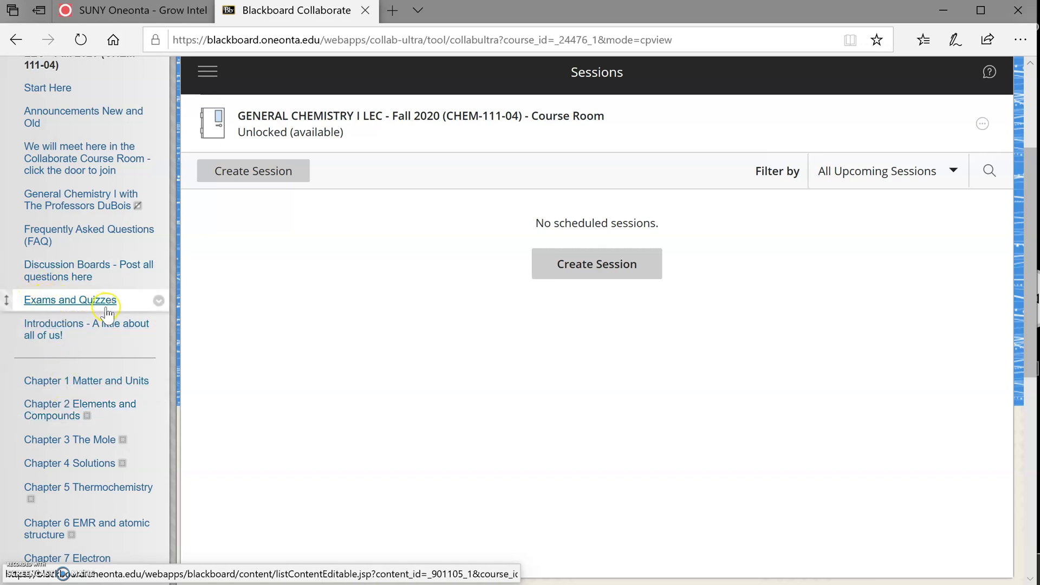
pyautogui.scroll(-3)
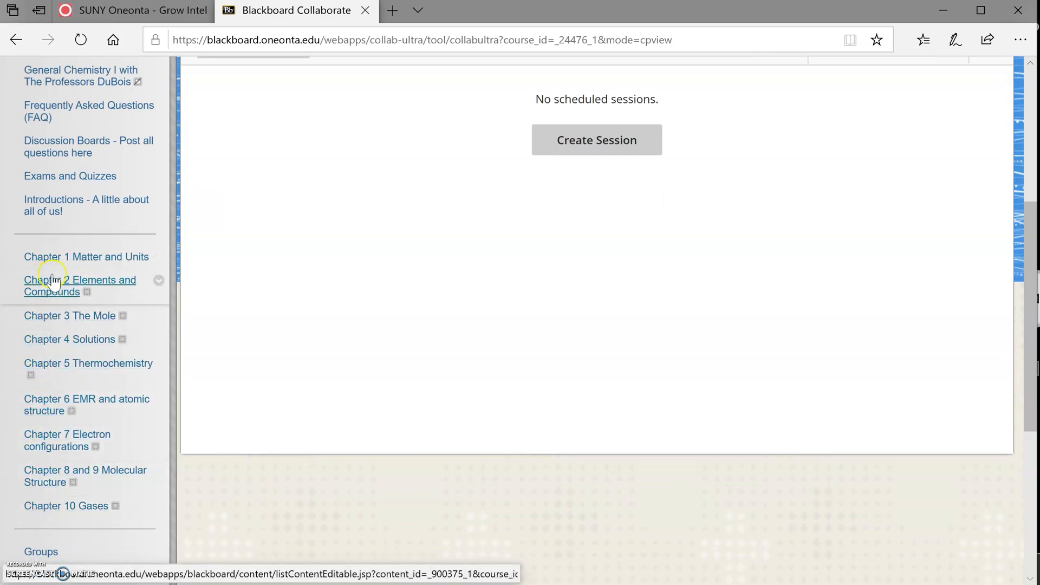
# Step: Open 'Chapter 1 Matter and Units' and review the Week 1 readings, lectures and MindTap dates
pyautogui.click(86, 256)
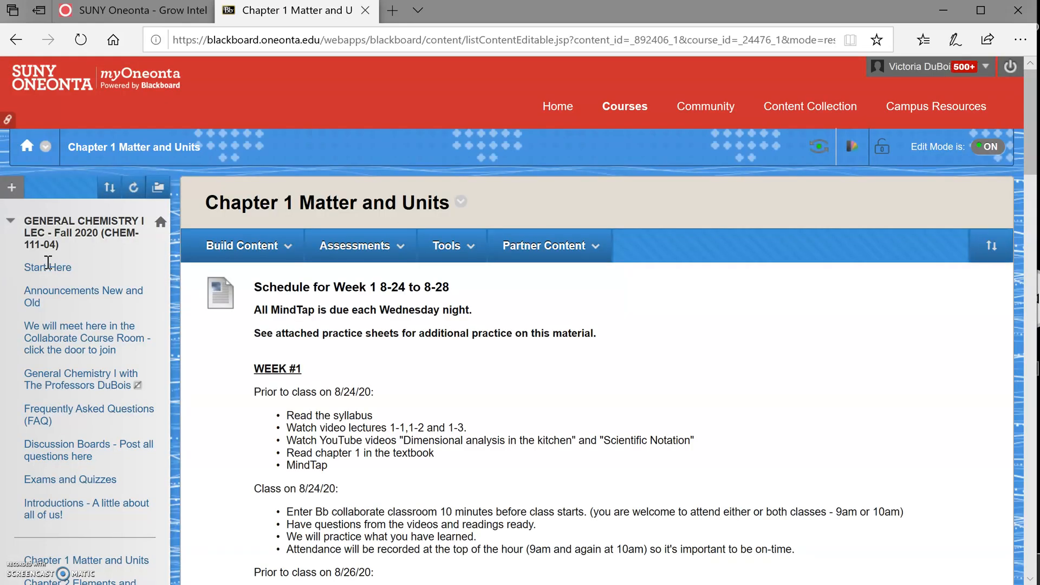
pyautogui.scroll(-3)
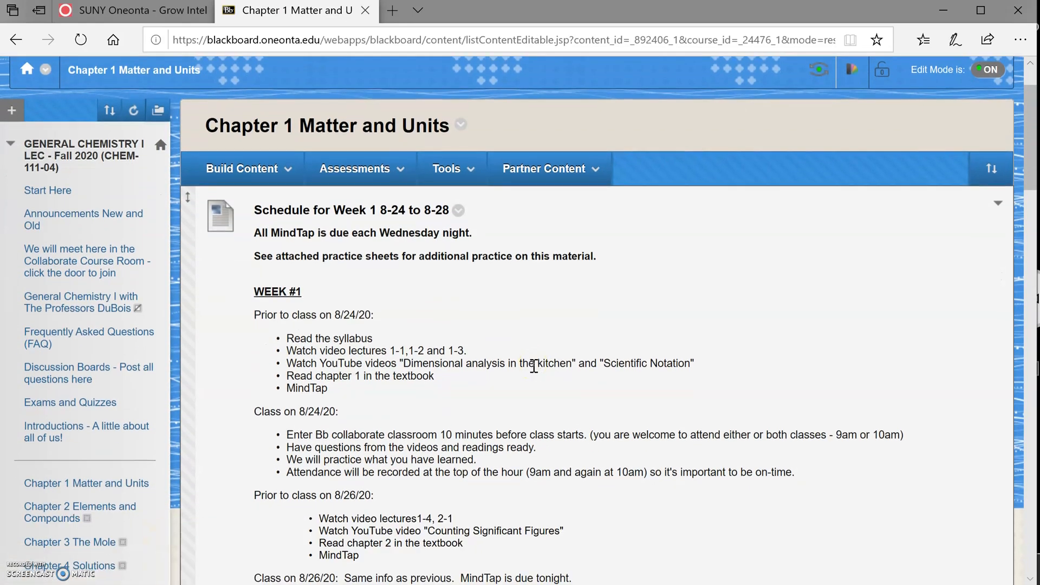
pyautogui.scroll(-3)
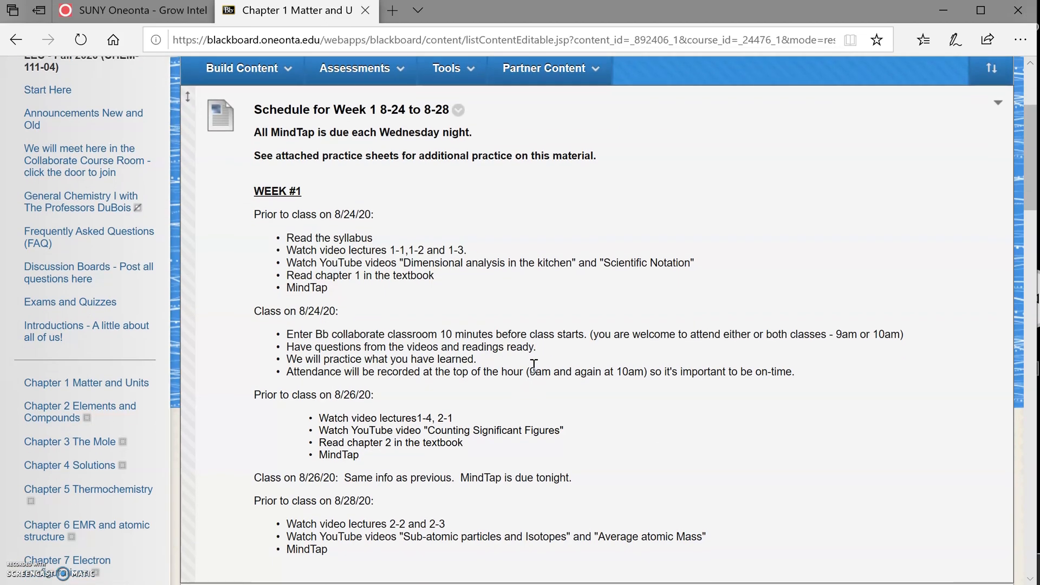
pyautogui.scroll(-3)
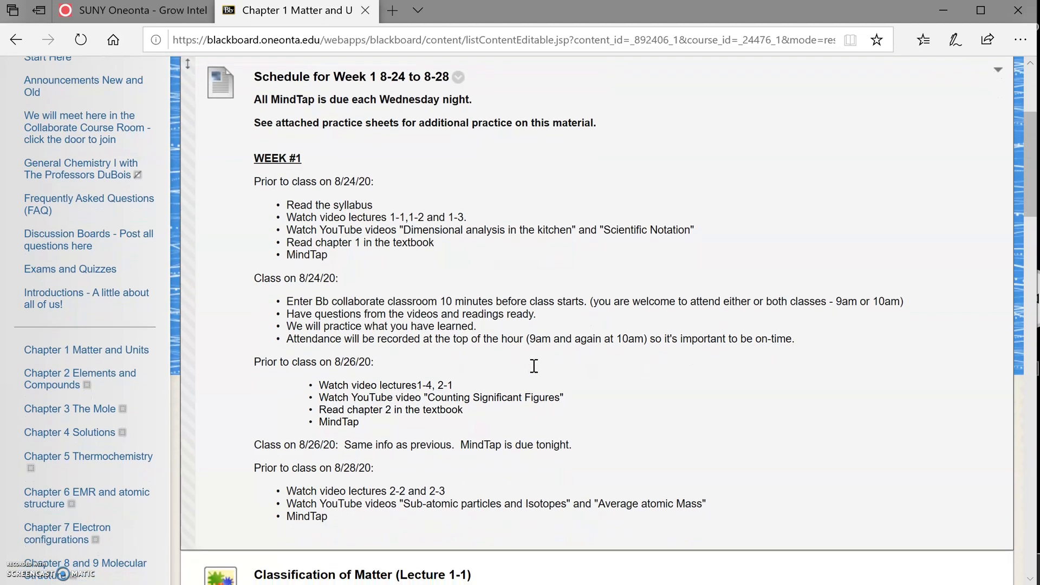
pyautogui.scroll(-3)
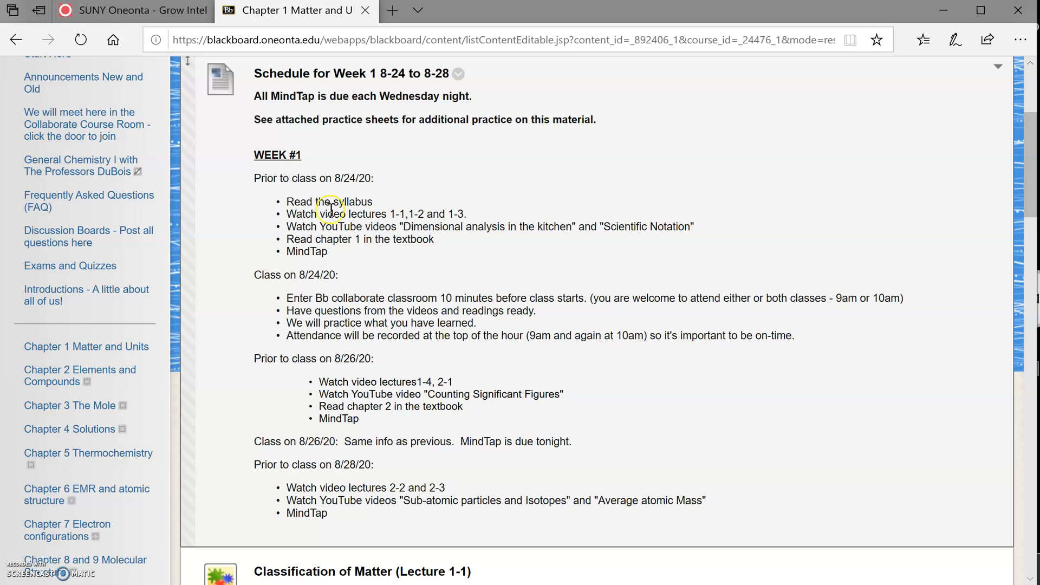
# Step: Scroll through the Chapter 1 lecture videos to Sub-atomic Particles and Isotopes and Average Atomic Mass
pyautogui.scroll(-3)
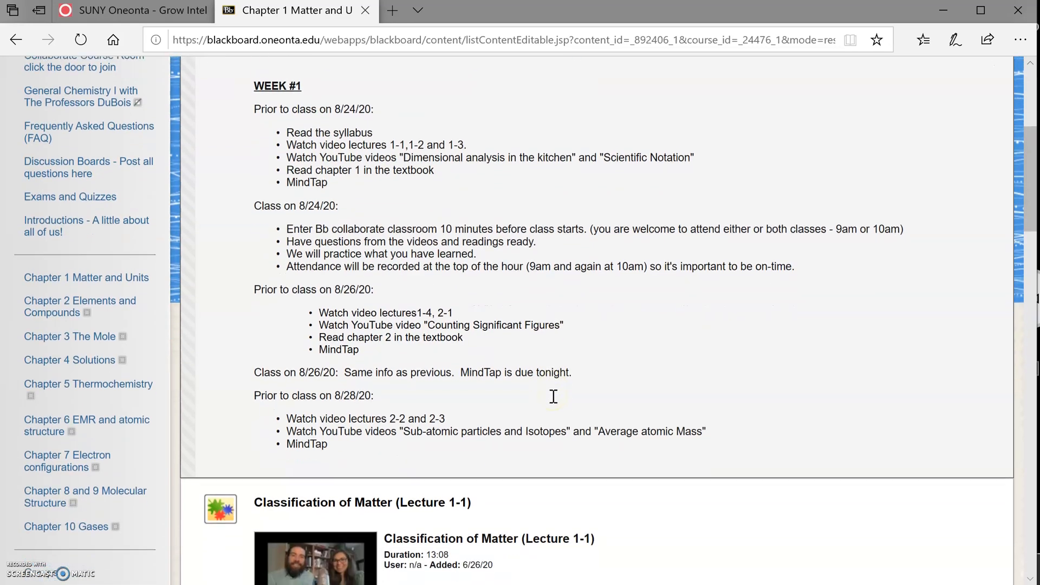
pyautogui.scroll(-3)
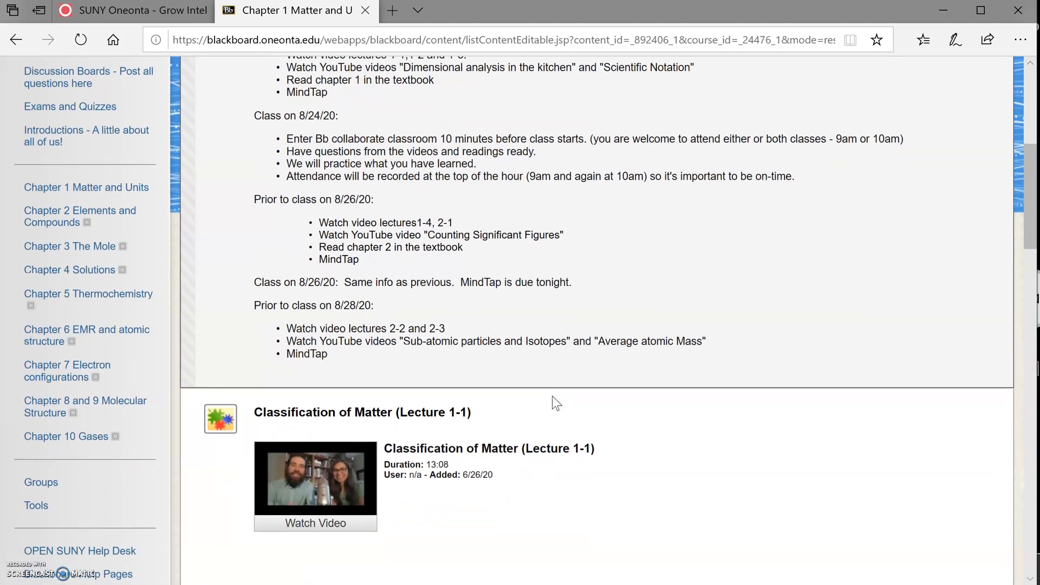
pyautogui.scroll(-3)
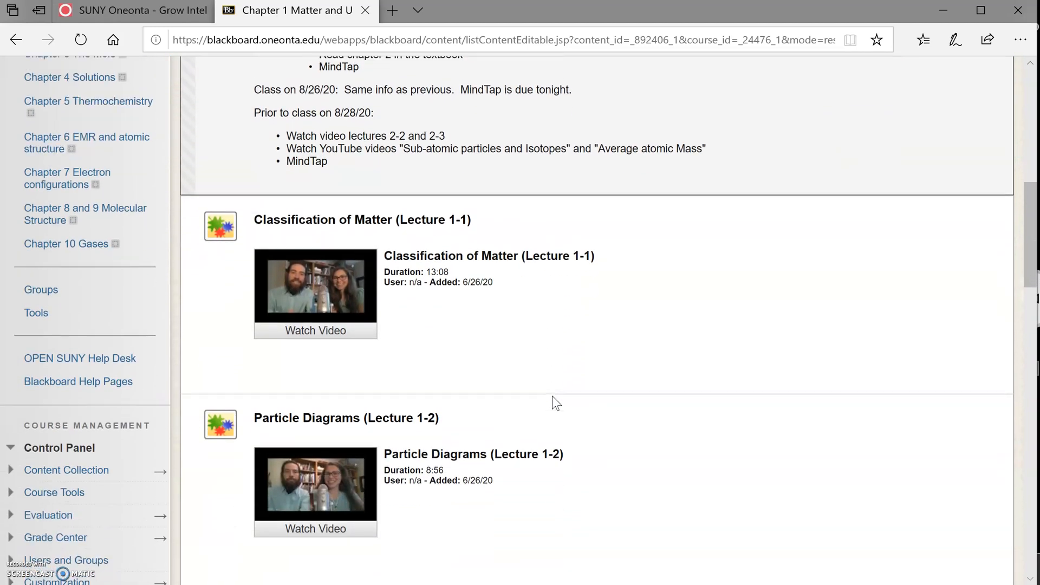
pyautogui.scroll(-3)
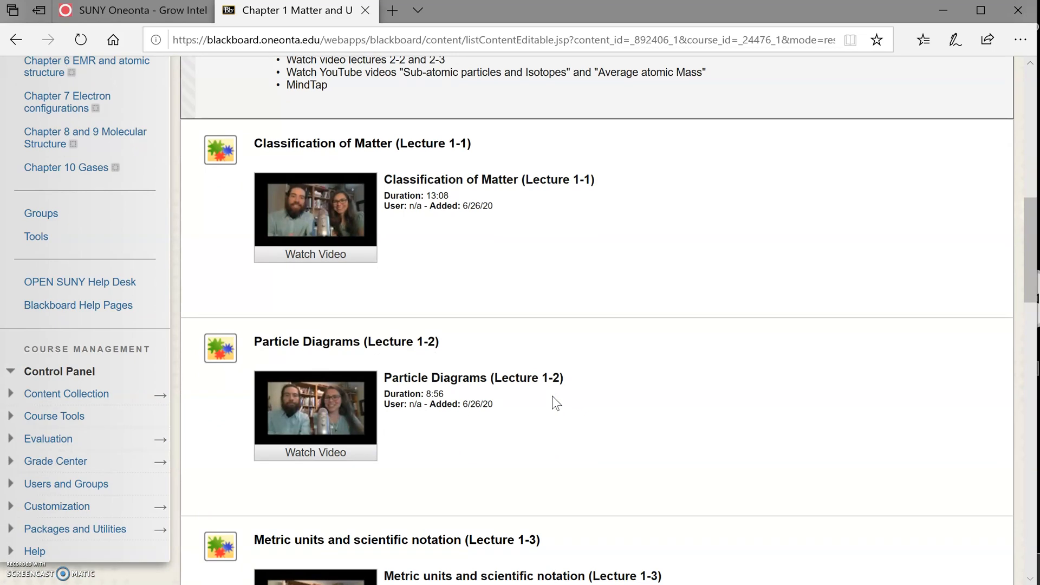
pyautogui.scroll(-3)
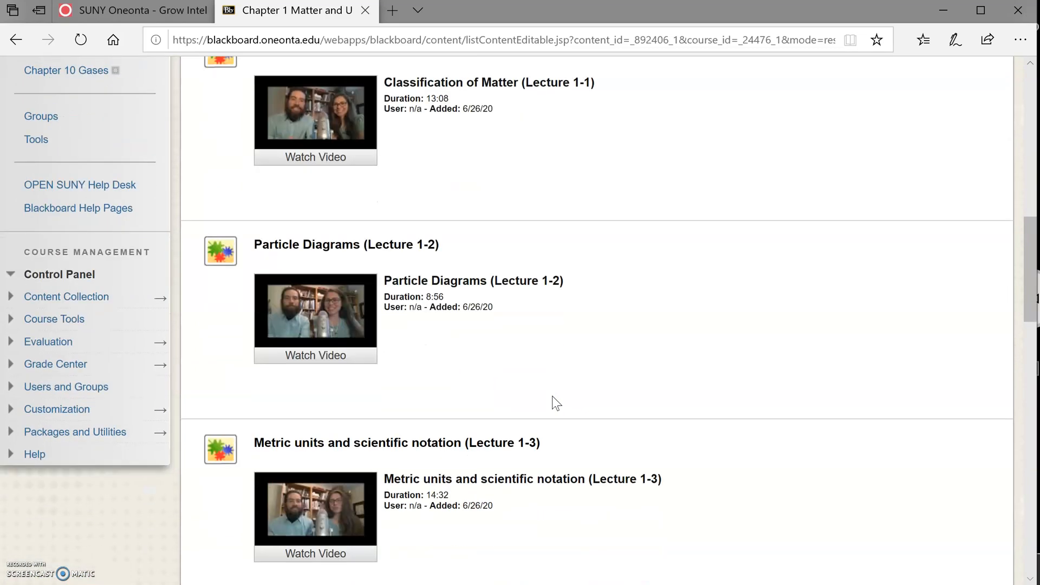
pyautogui.scroll(-3)
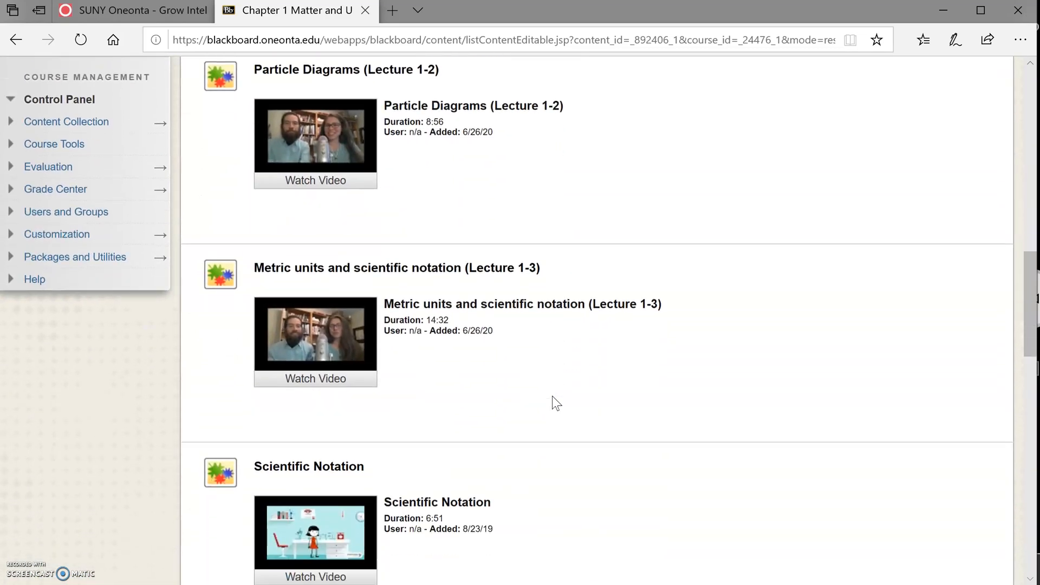
pyautogui.scroll(-3)
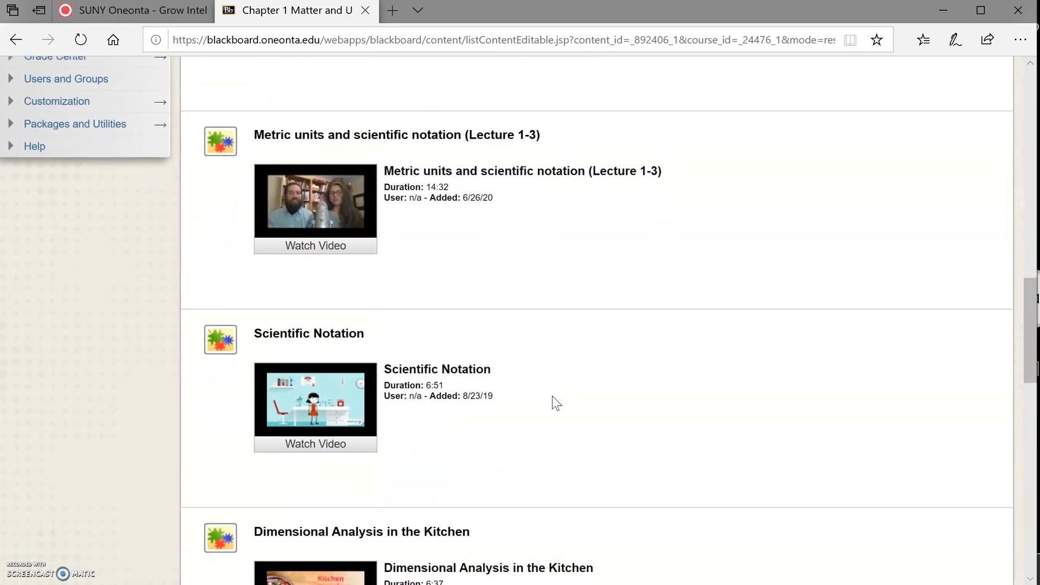
pyautogui.scroll(-3)
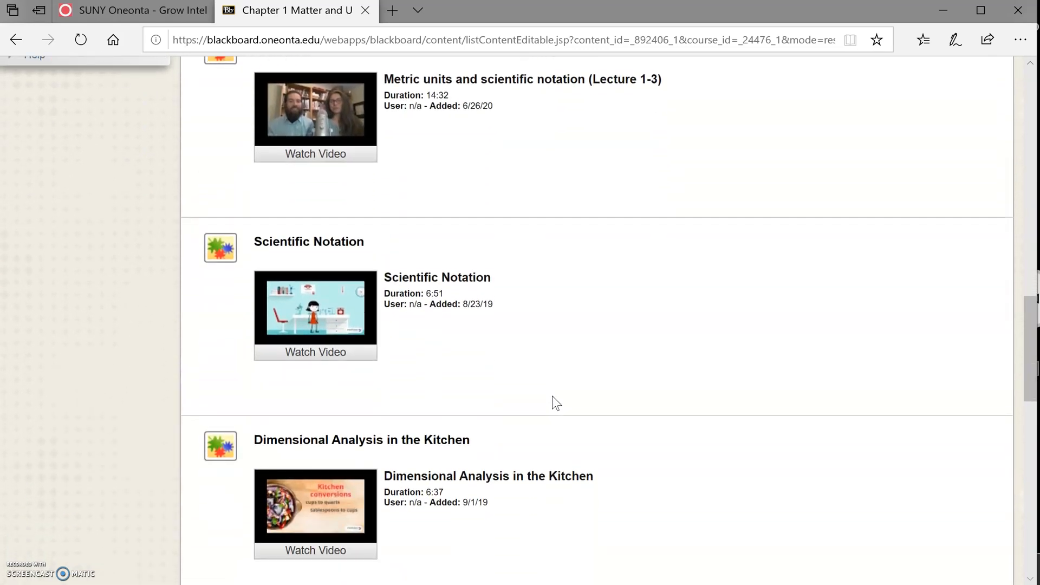
pyautogui.scroll(-3)
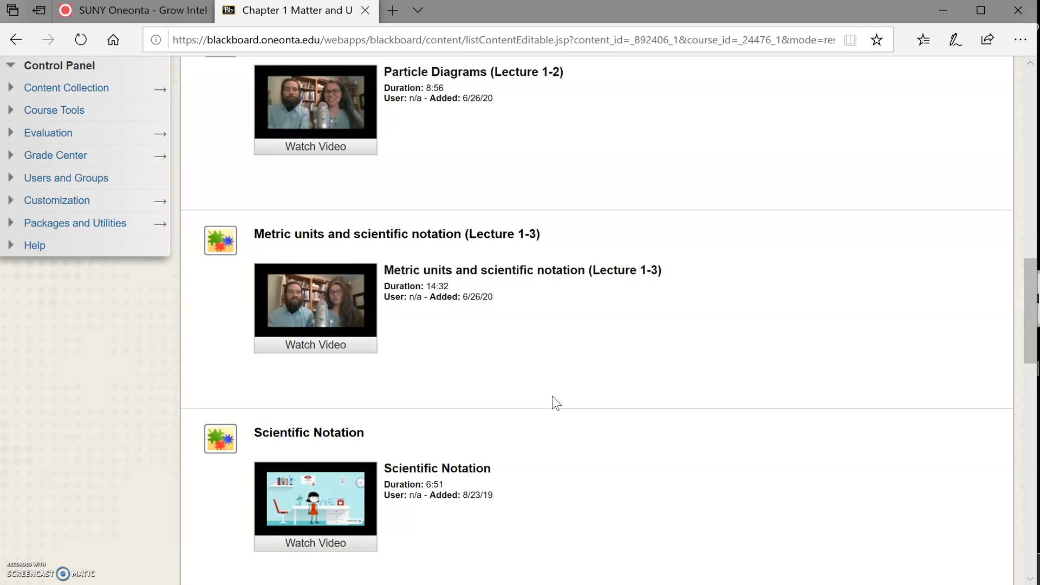
pyautogui.scroll(-3)
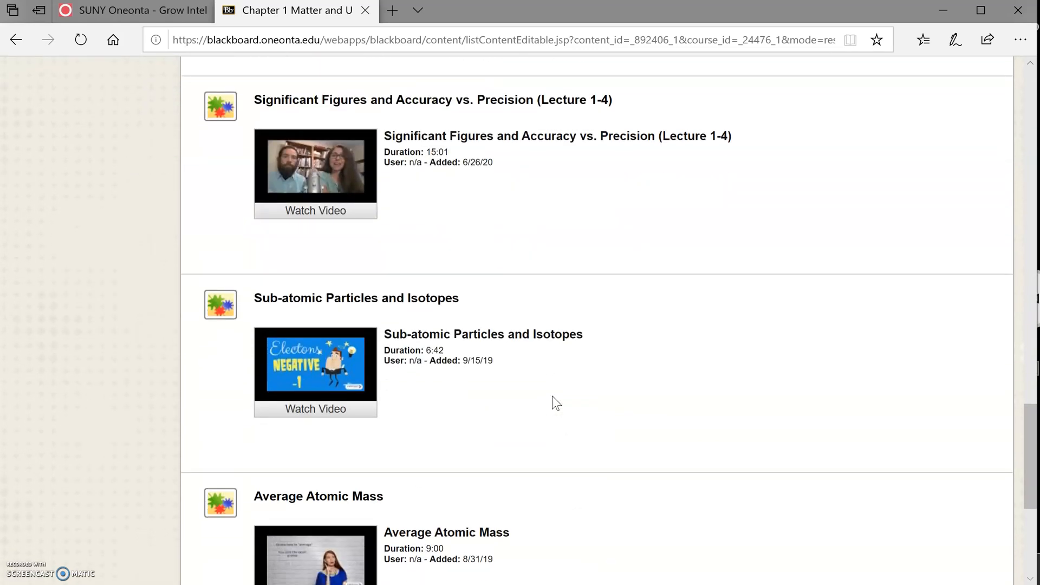
pyautogui.scroll(-3)
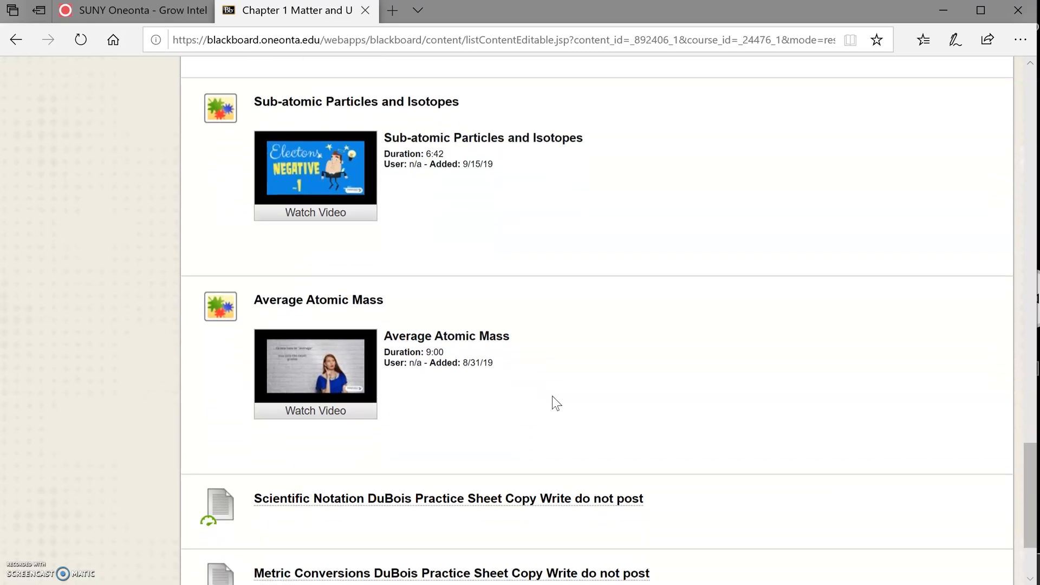
pyautogui.scroll(-3)
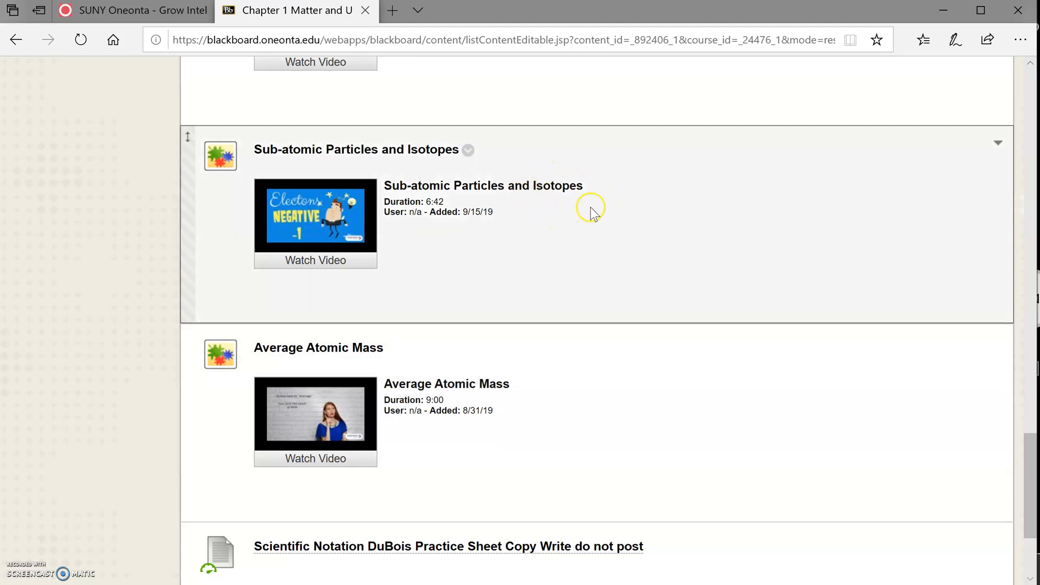
pyautogui.scroll(3)
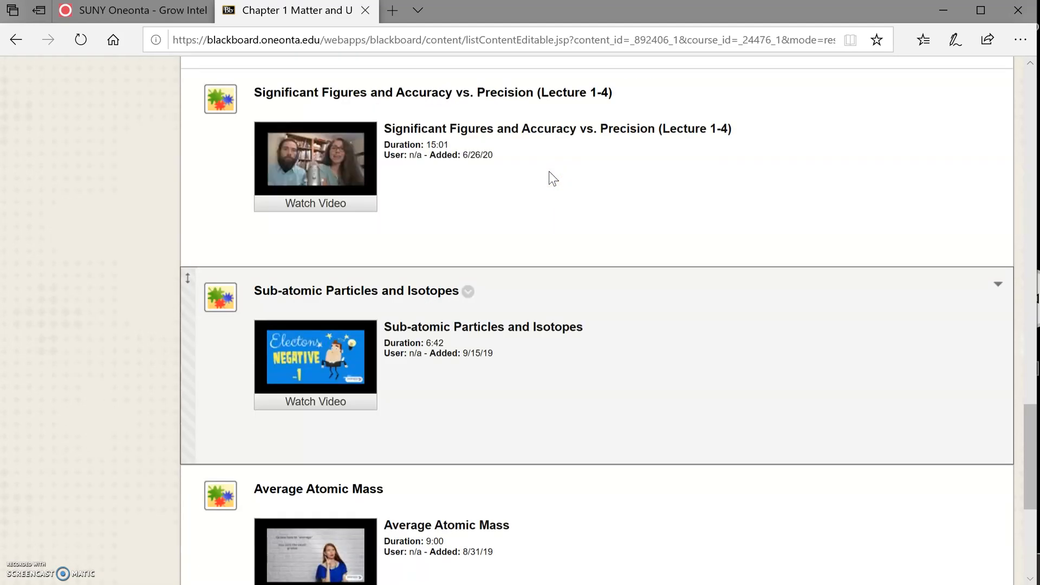
pyautogui.scroll(-3)
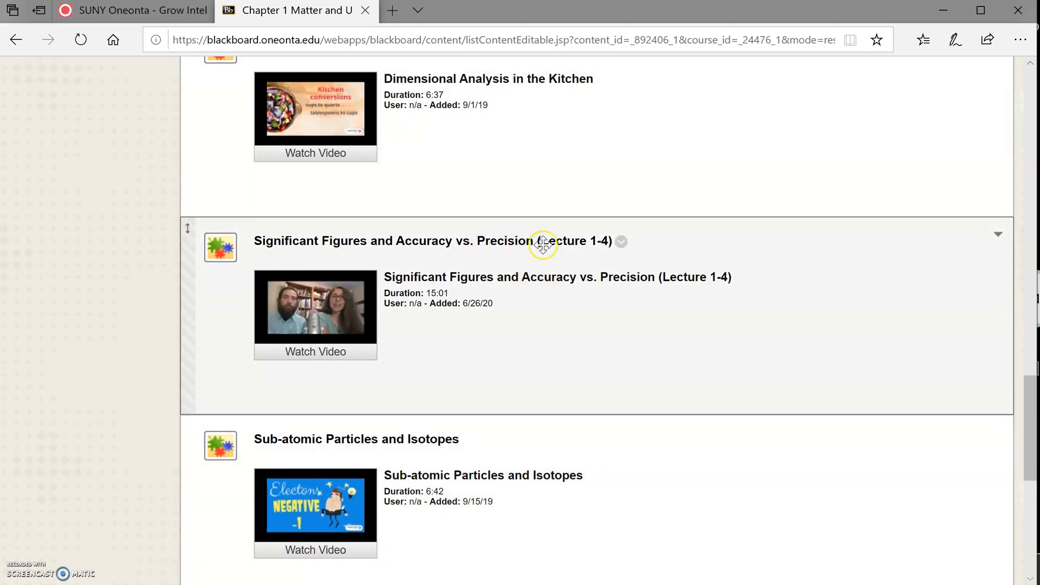
pyautogui.scroll(-3)
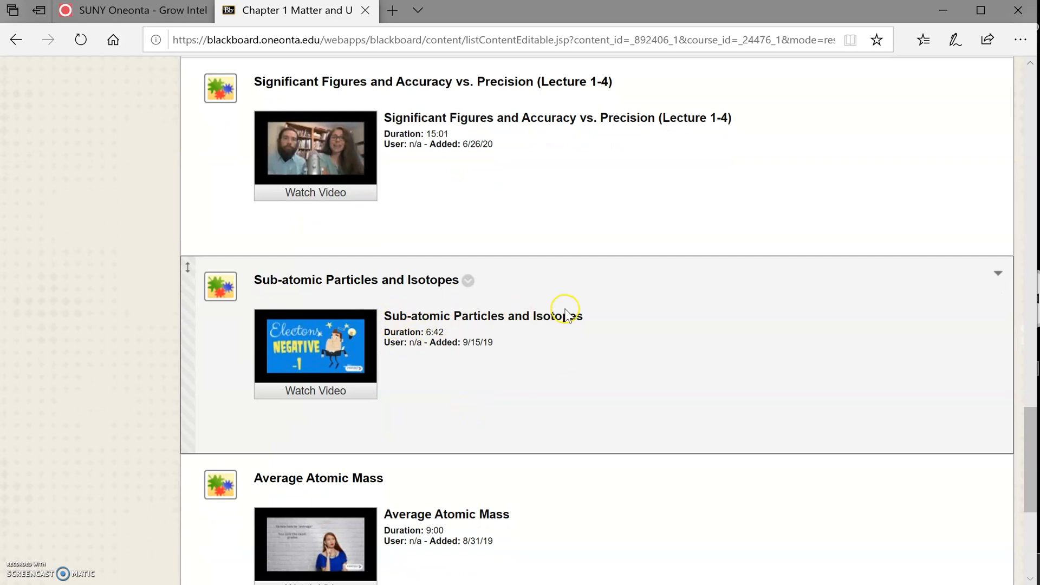
pyautogui.scroll(-3)
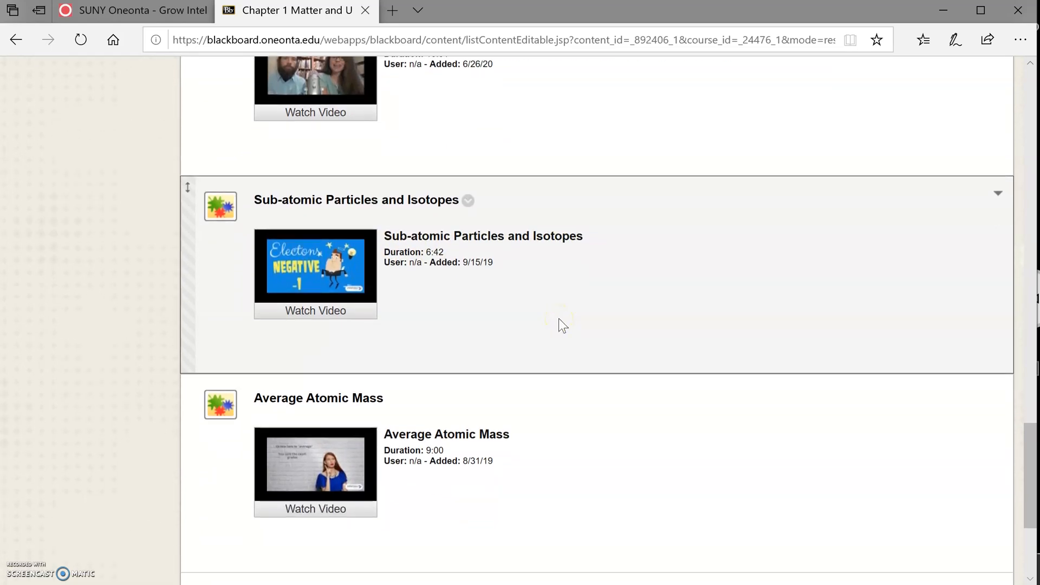
pyautogui.scroll(-3)
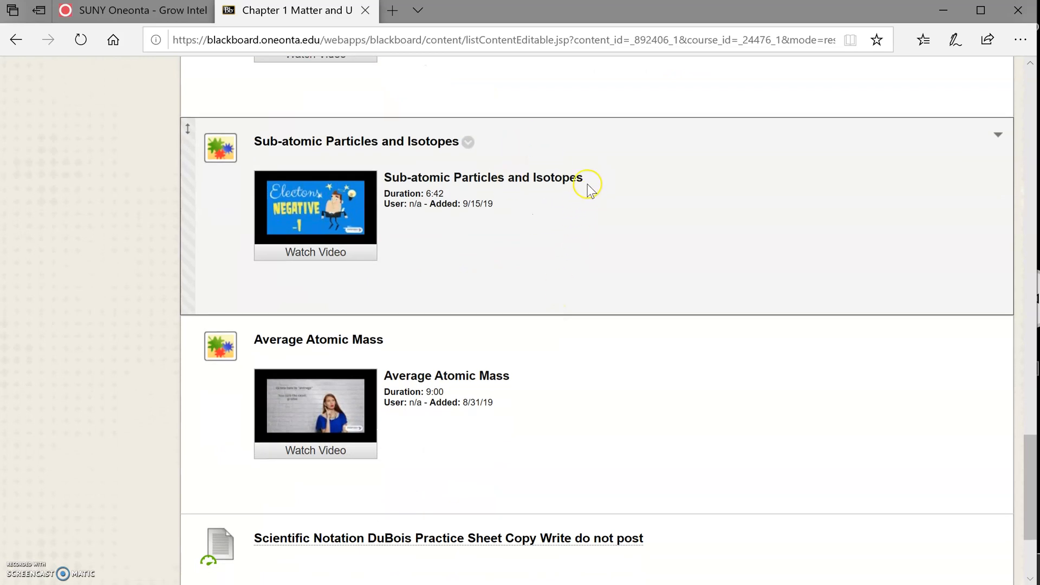
# Step: Scroll down to the DuBois practice sheets, then back up to Classification of Matter
pyautogui.scroll(-3)
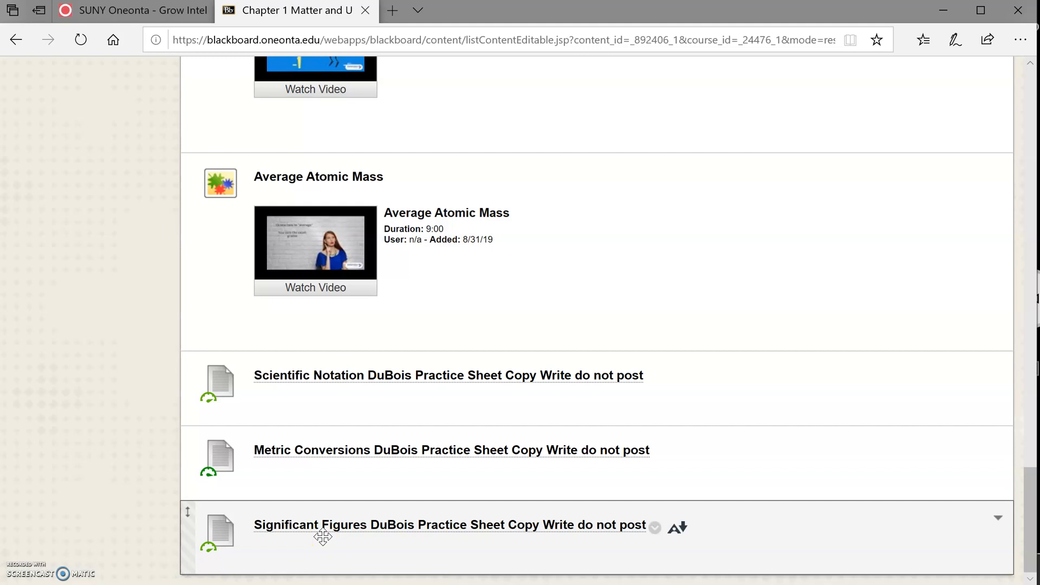
pyautogui.scroll(-3)
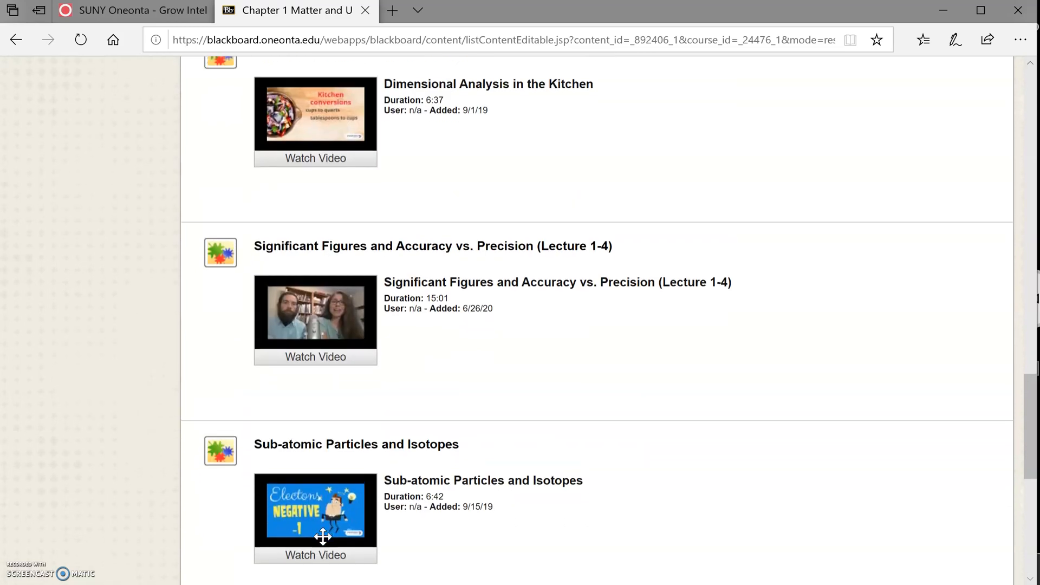
pyautogui.scroll(3)
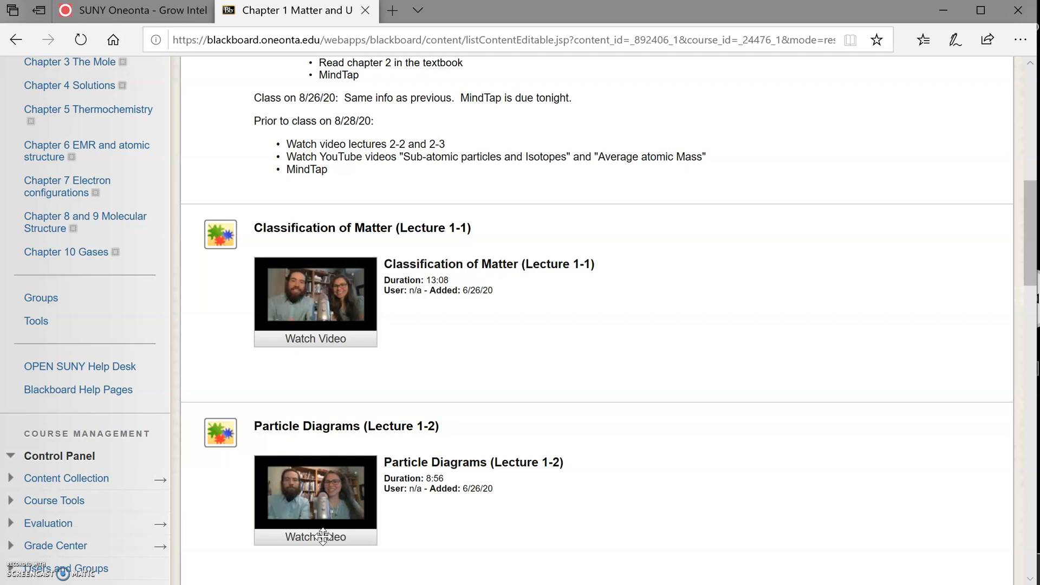
pyautogui.scroll(-3)
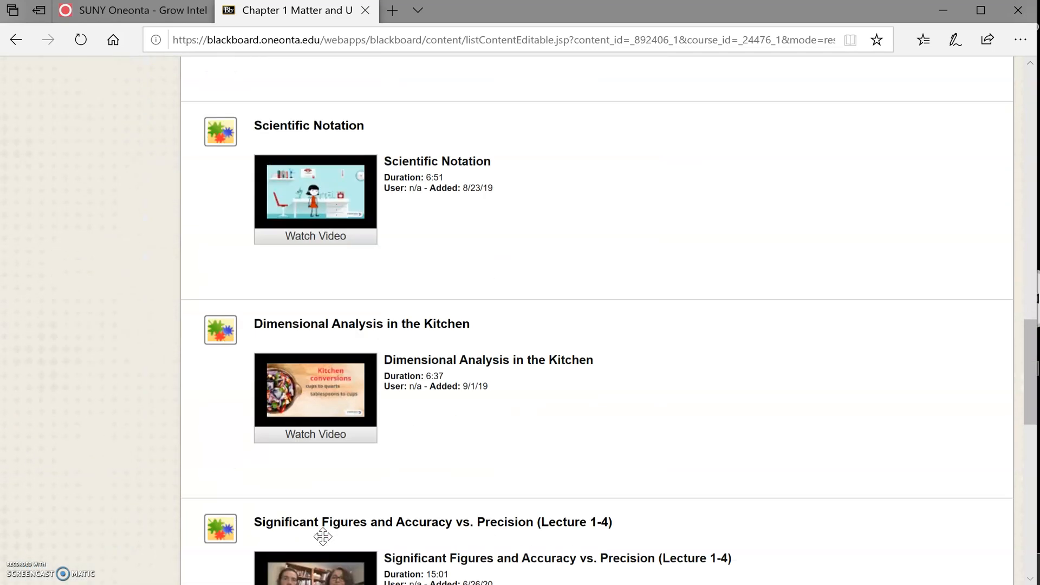
pyautogui.scroll(-3)
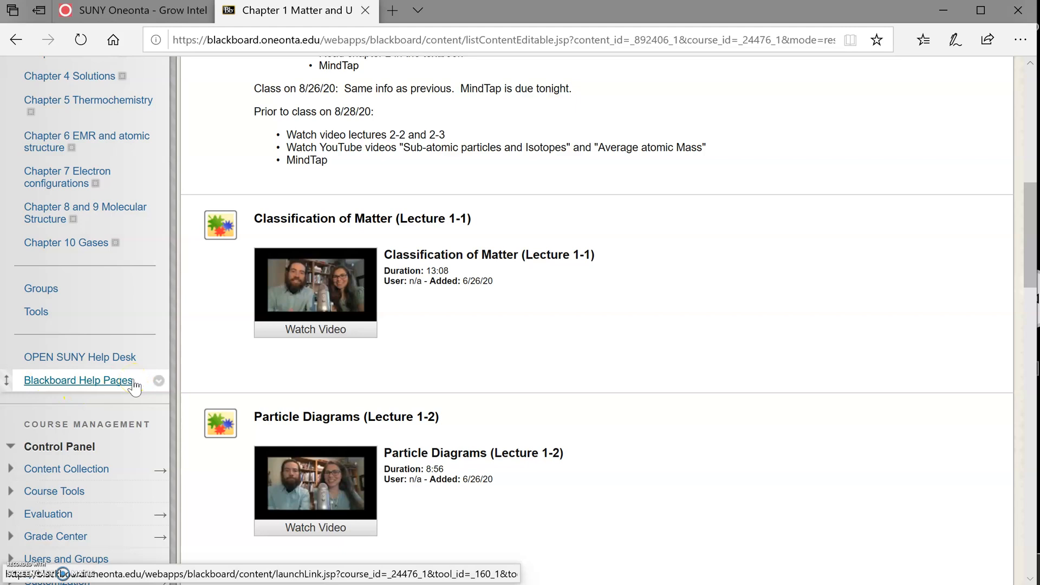
pyautogui.moveTo(140, 388)
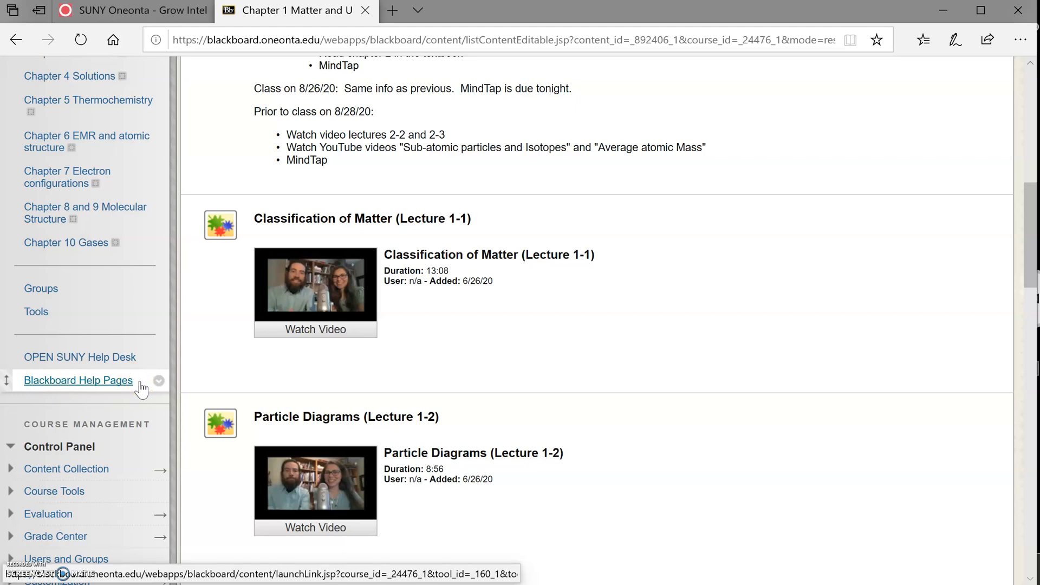